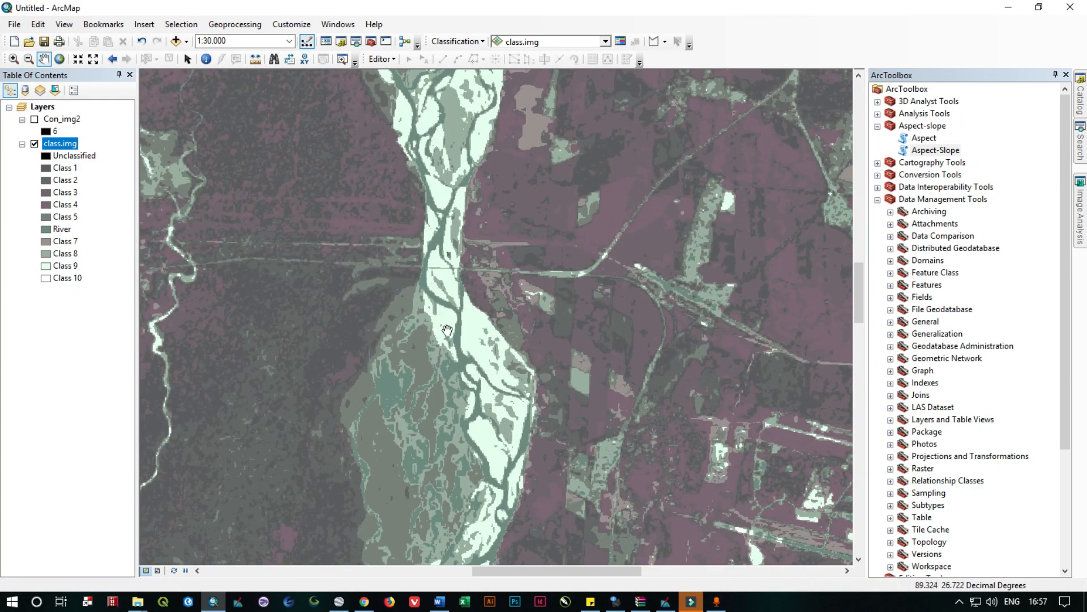
Pan along the classified river image to review the channels and hide the classified layer
left_click_drag(448, 330, 507, 318)
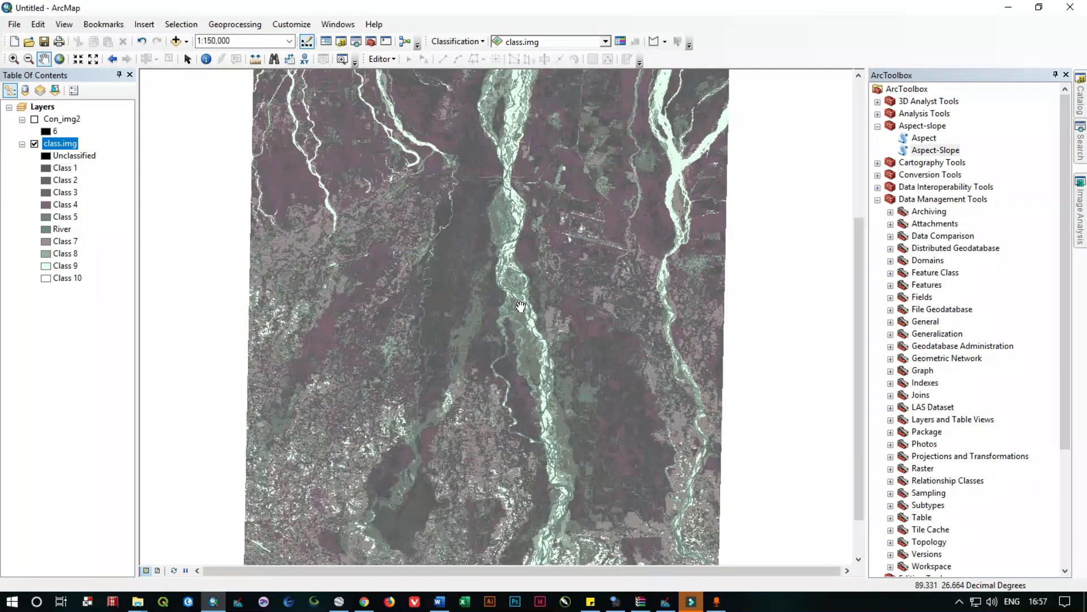
left_click_drag(520, 305, 509, 308)
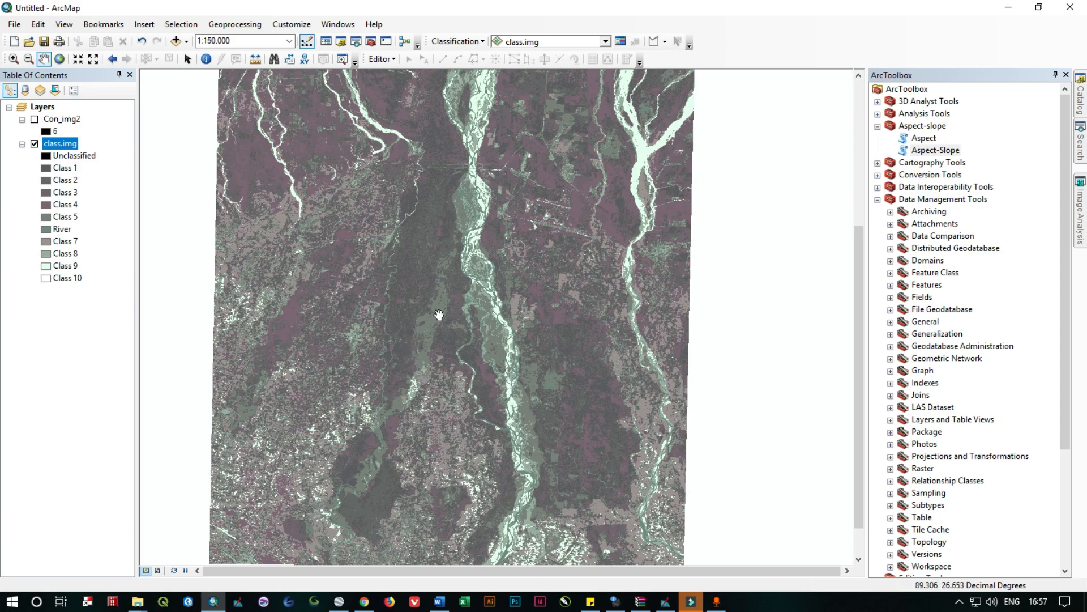
left_click_drag(439, 314, 447, 410)
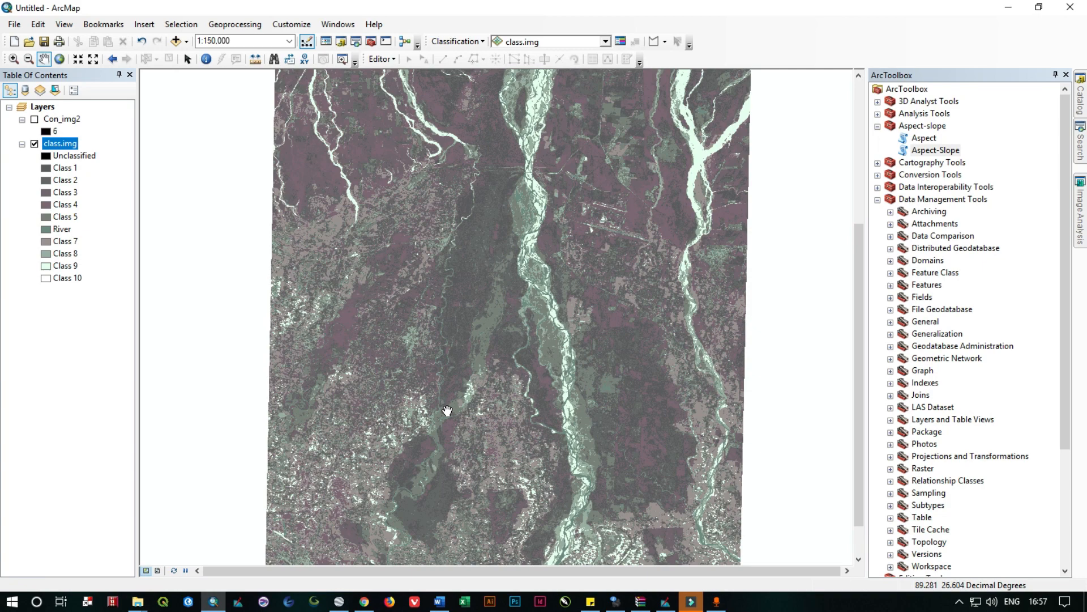
mouse_move(333, 311)
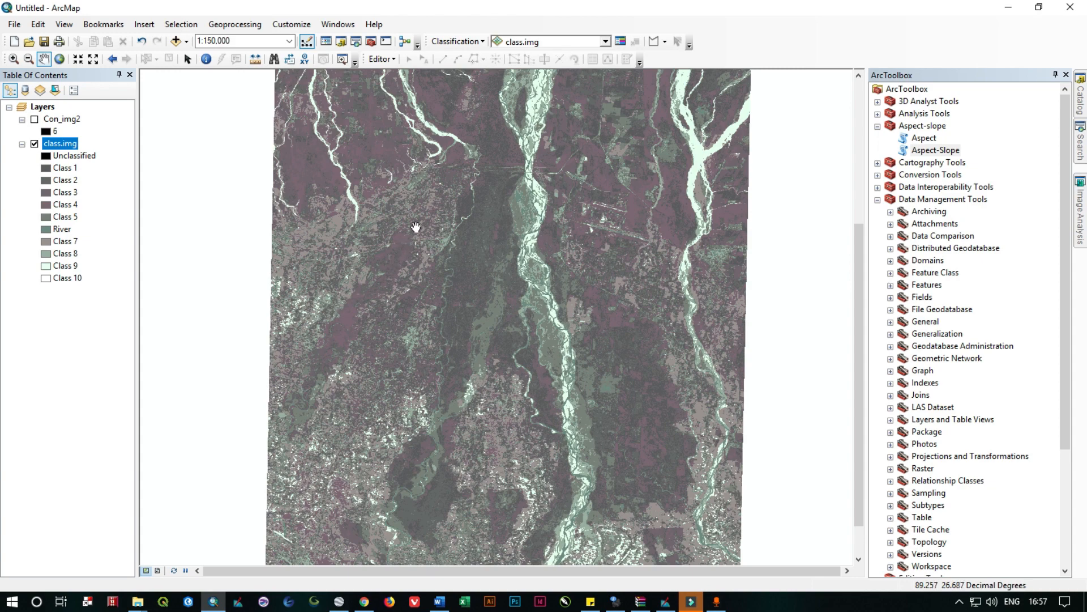
left_click_drag(416, 227, 496, 270)
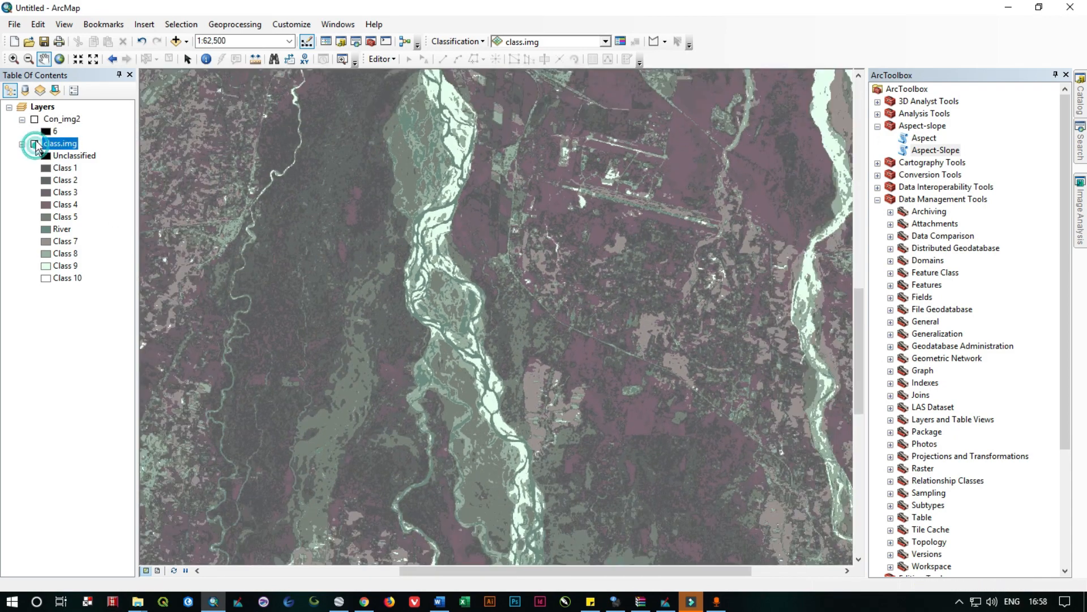
left_click(34, 119)
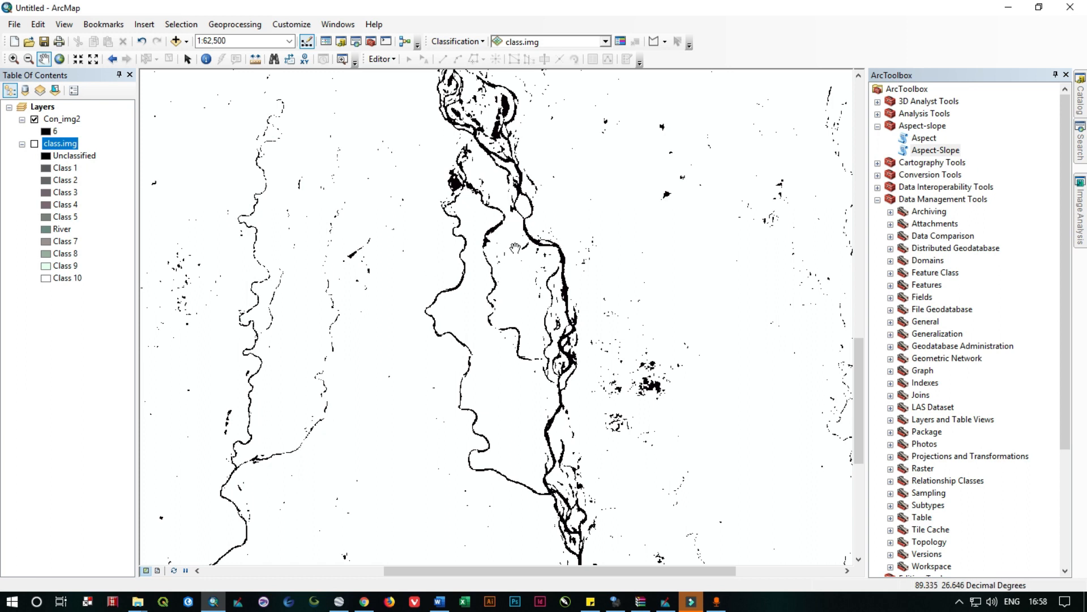
mouse_move(478, 231)
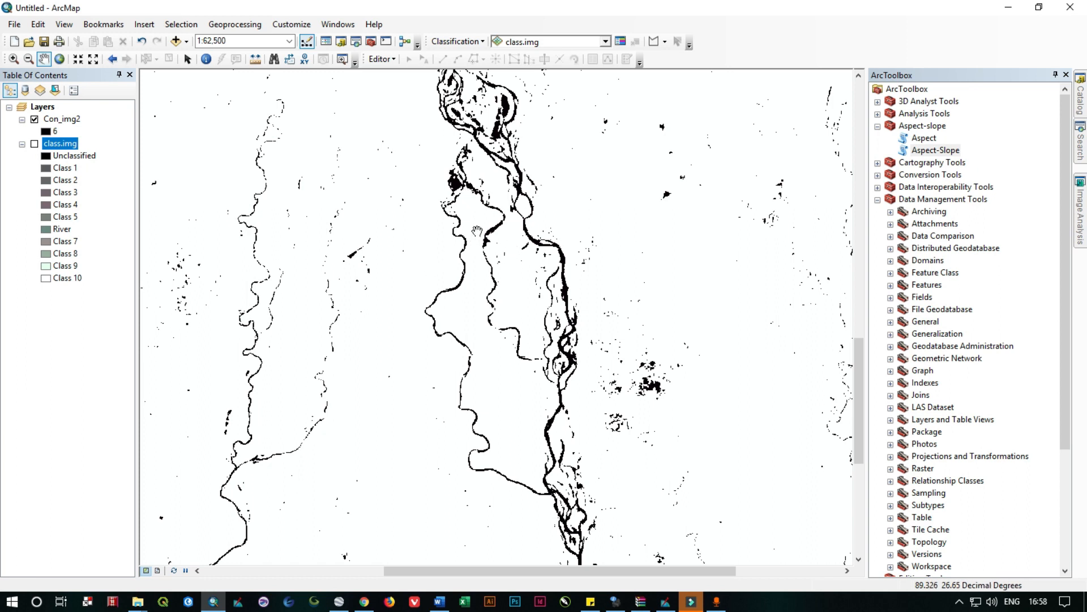
mouse_move(427, 261)
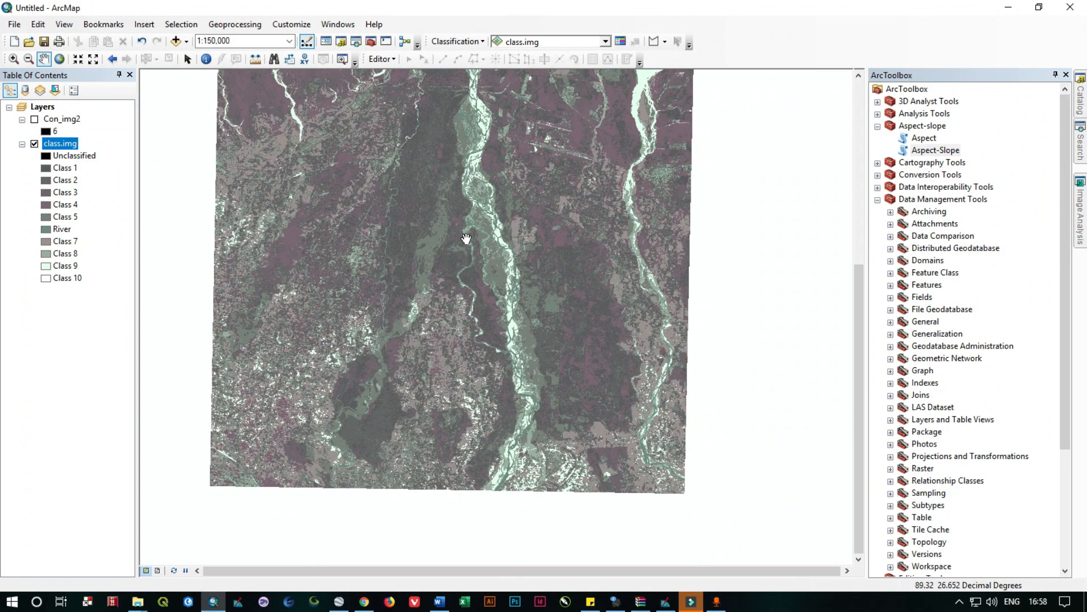
left_click_drag(466, 239, 540, 299)
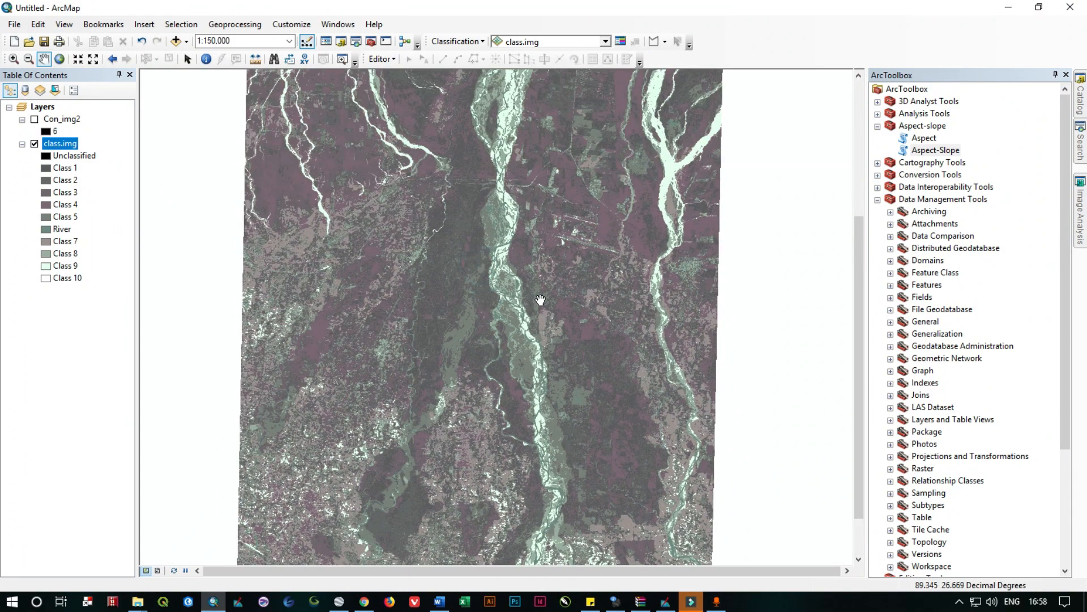
mouse_move(1025, 220)
type("con")
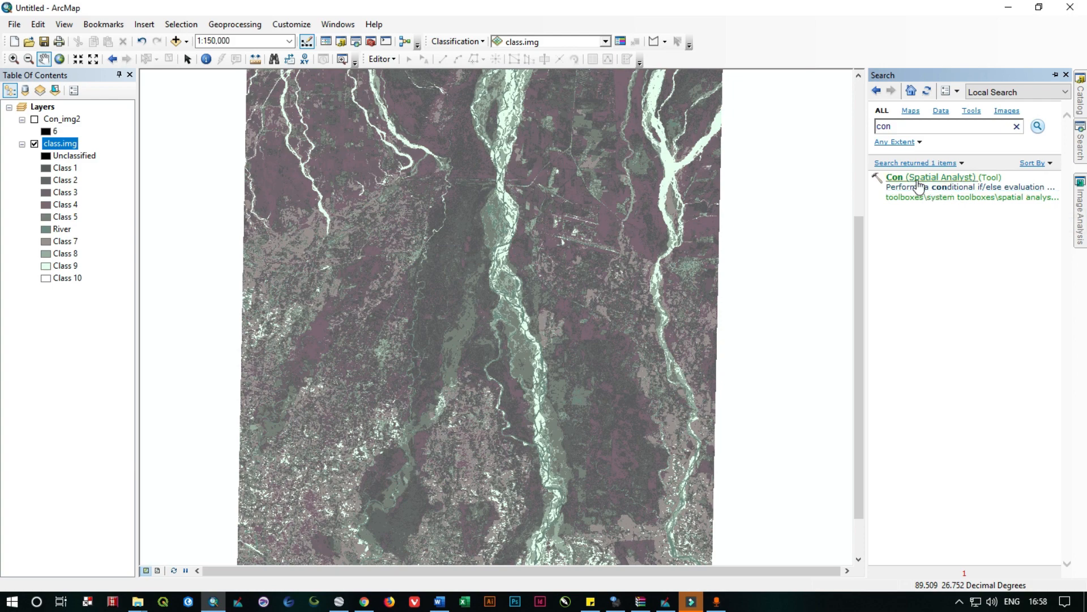
Locate the Con tool in the Spatial Analyst Conditional toolset from the search results
double_click(931, 177)
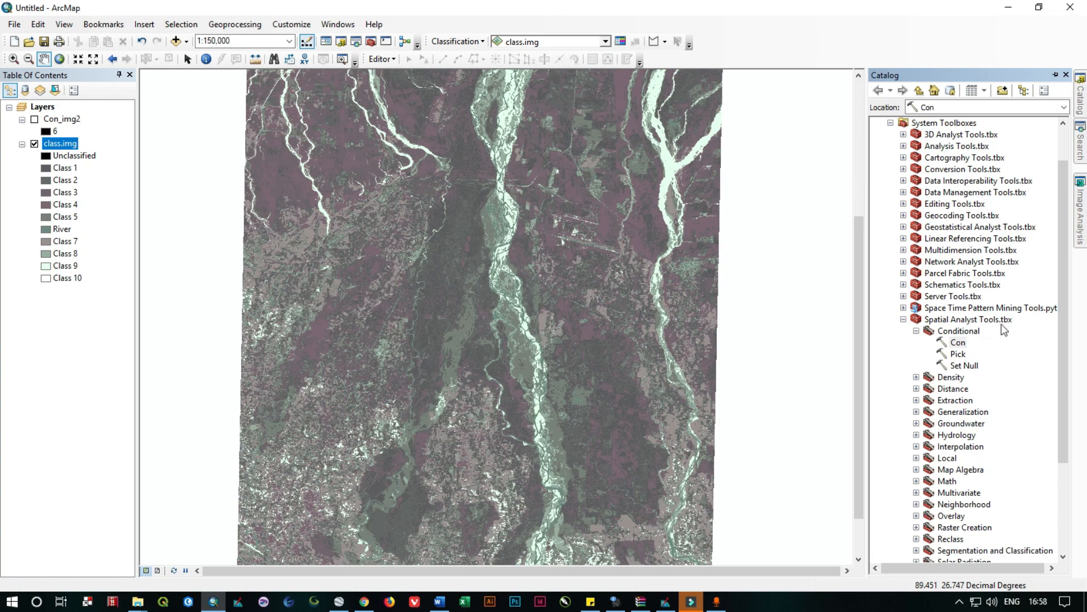
left_click(959, 330)
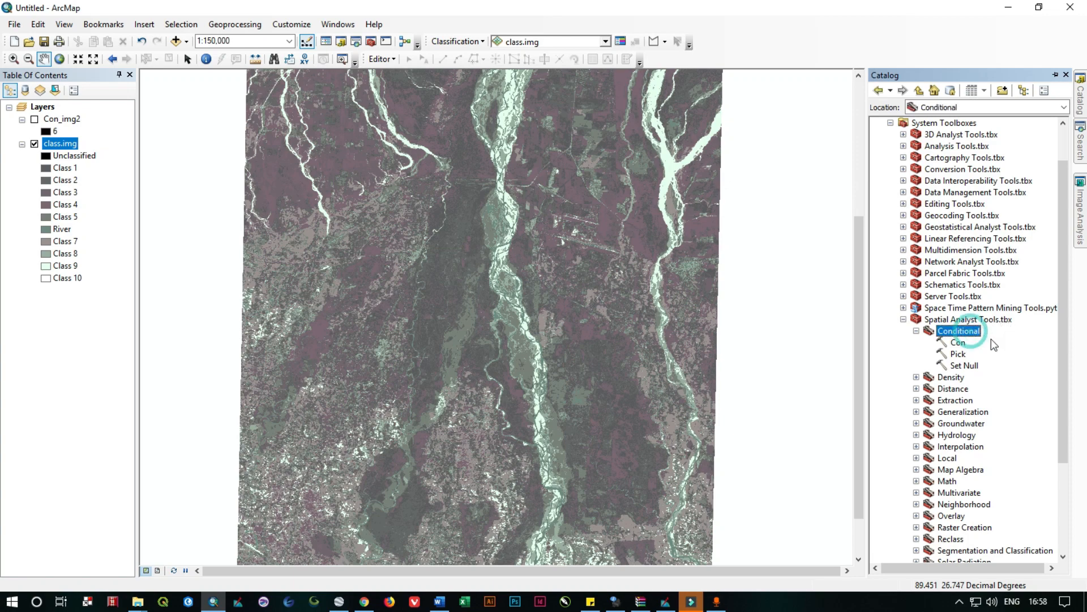
left_click(960, 342)
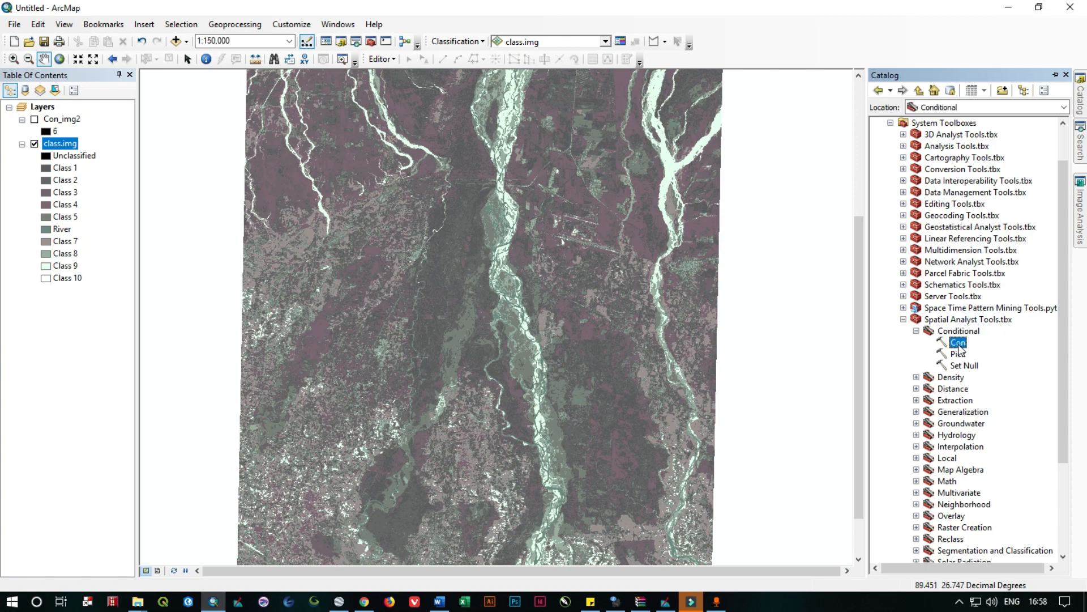
Launch the Con tool dialog with class.img as the input conditional raster
double_click(958, 342)
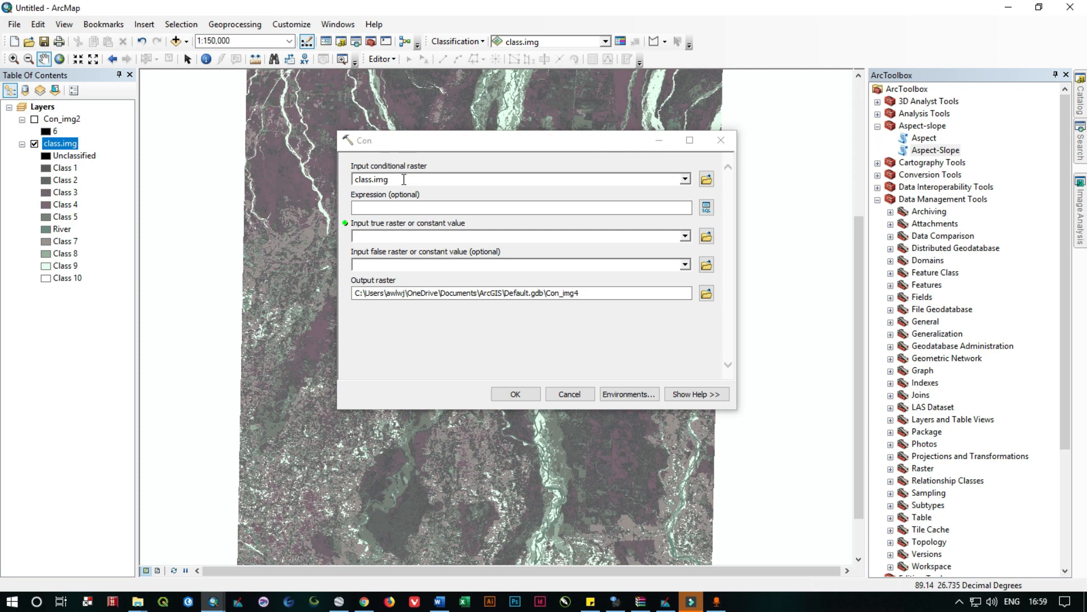
mouse_move(540, 183)
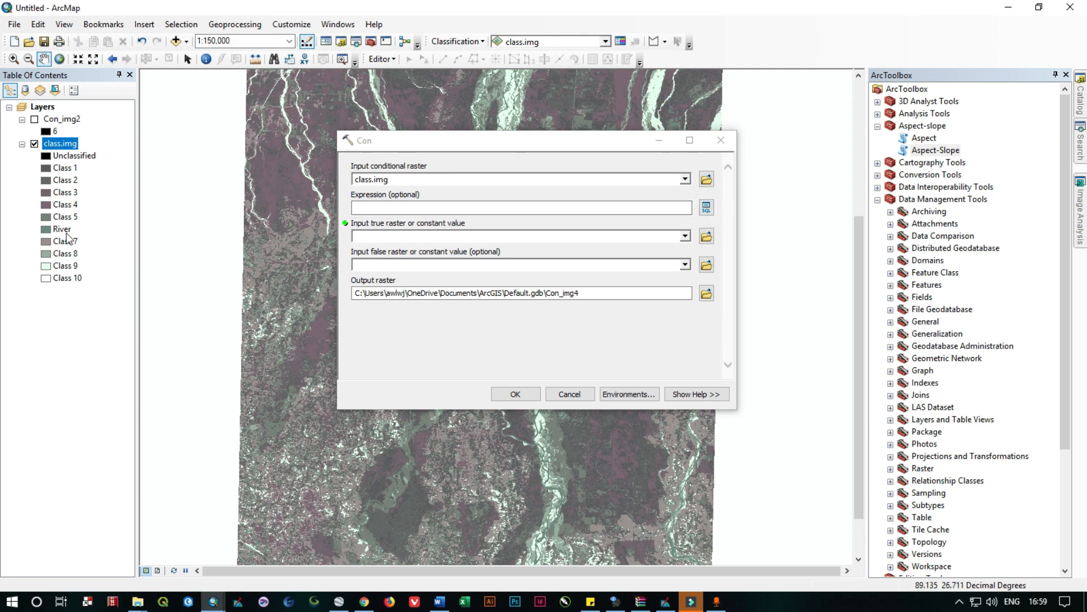
mouse_move(65, 232)
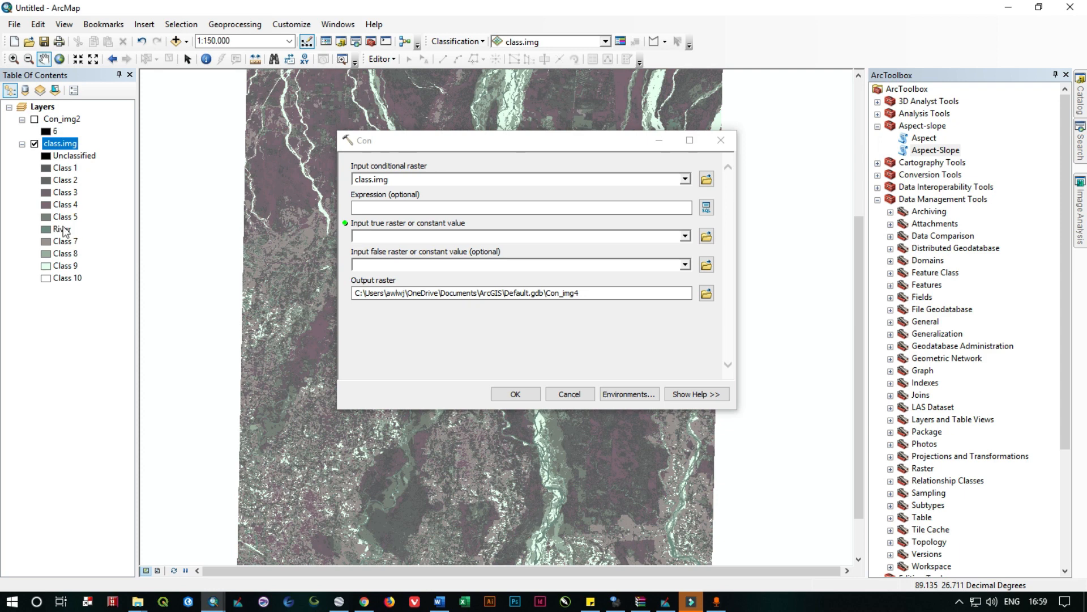
mouse_move(461, 200)
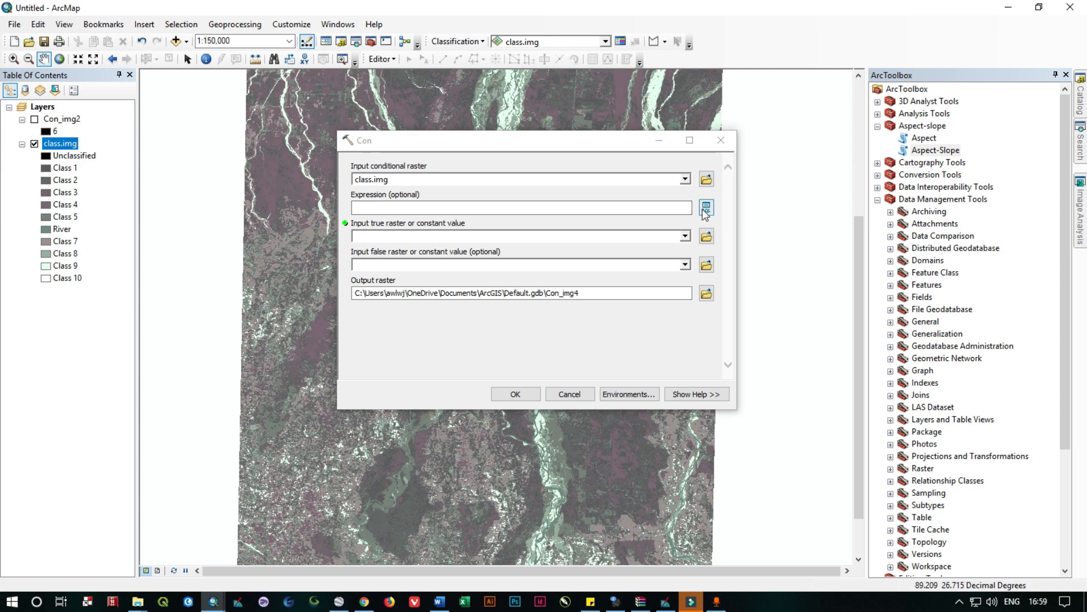
Build the Con expression "Class_Name" = 'River' in the Query Builder and confirm it
left_click(705, 207)
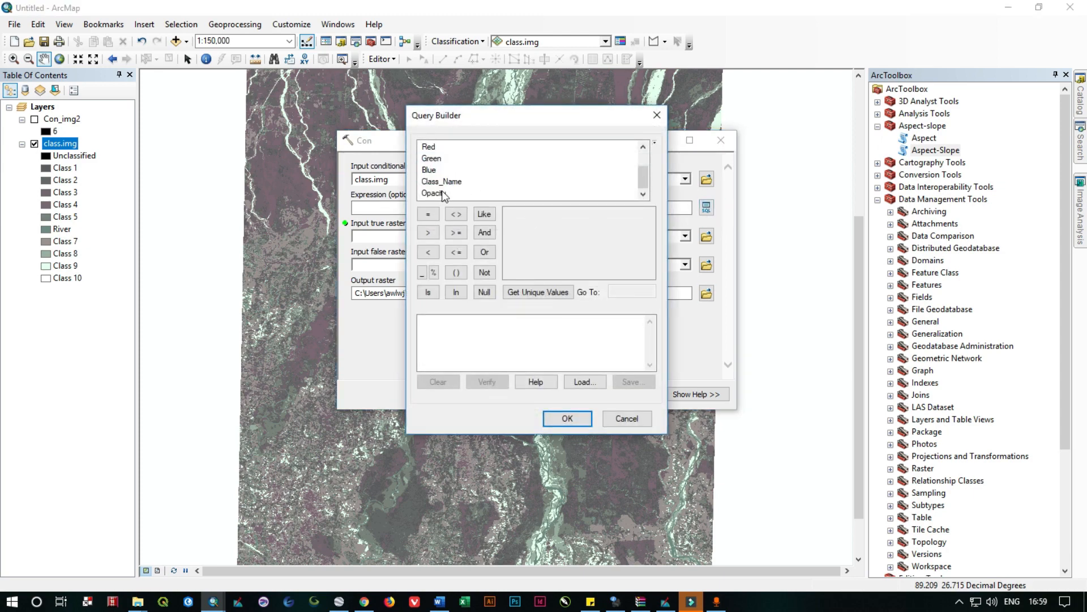
double_click(441, 181)
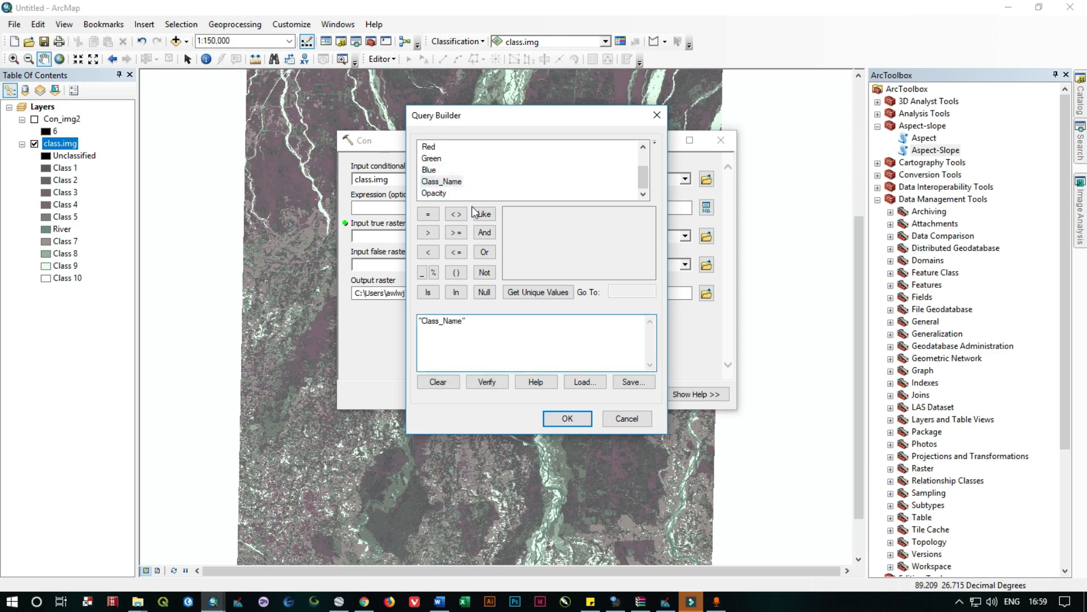
left_click(428, 214)
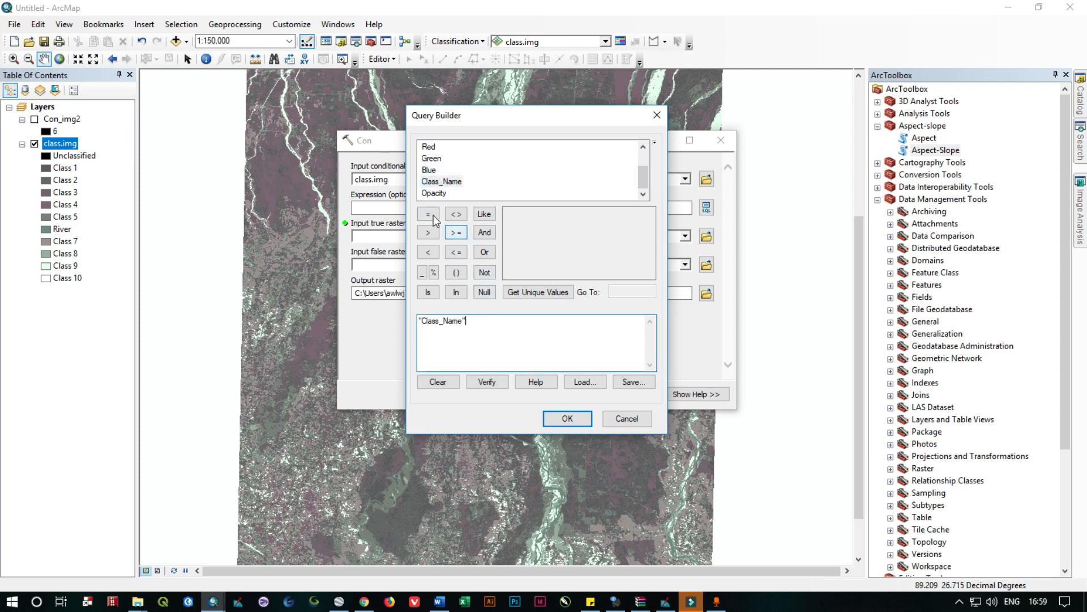
left_click(428, 214)
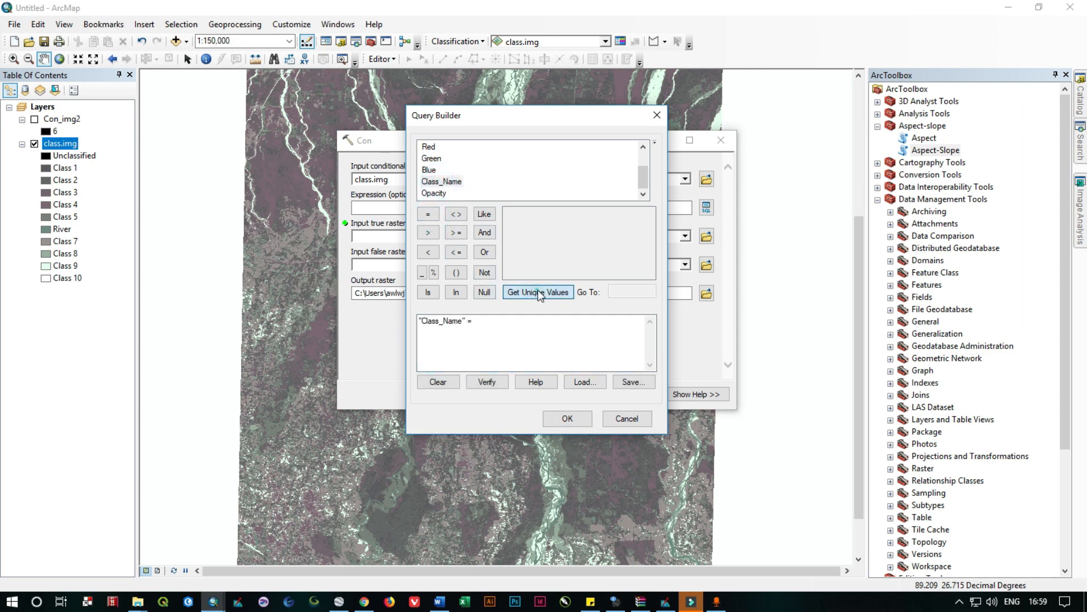
left_click(537, 292)
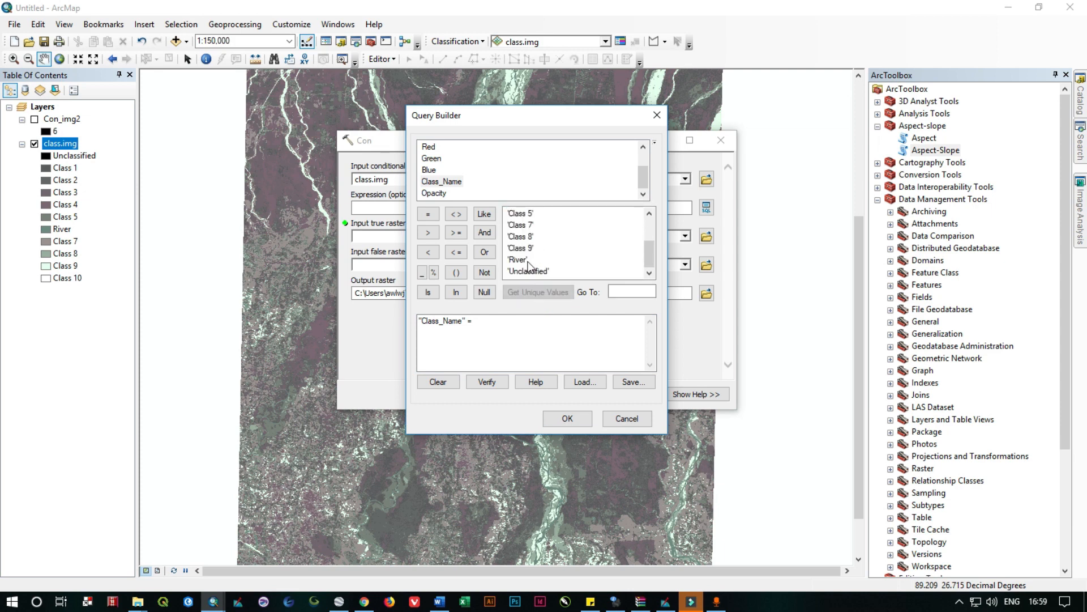
double_click(516, 259)
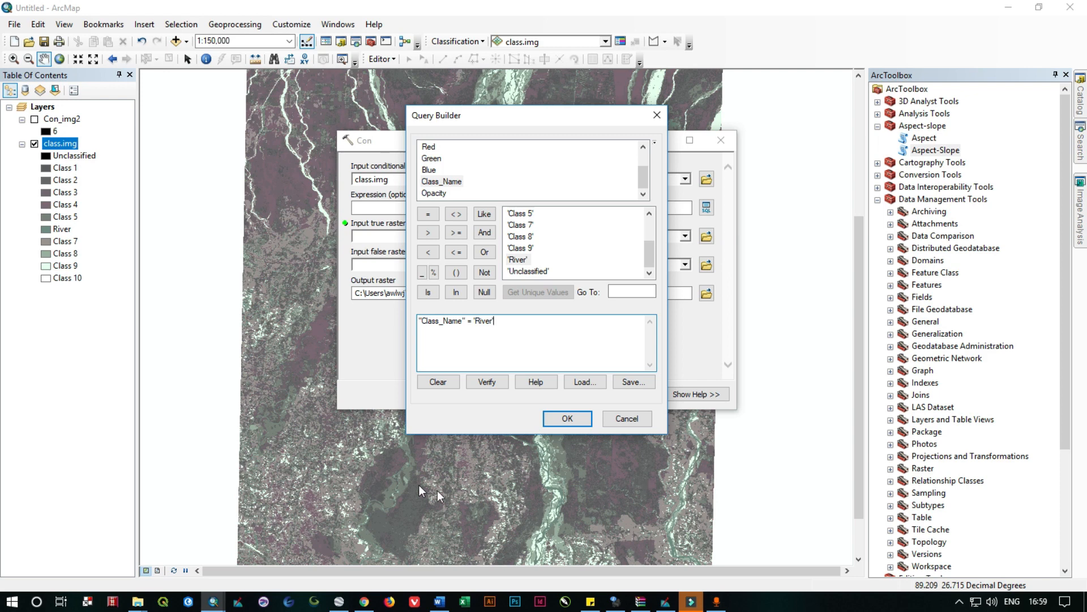
mouse_move(516, 78)
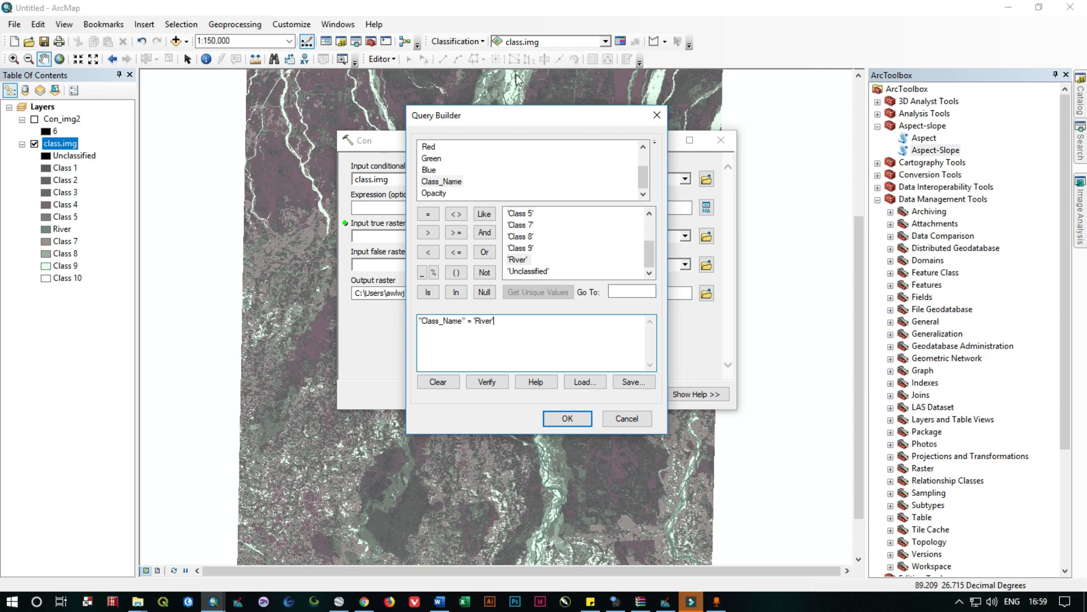
mouse_move(523, 82)
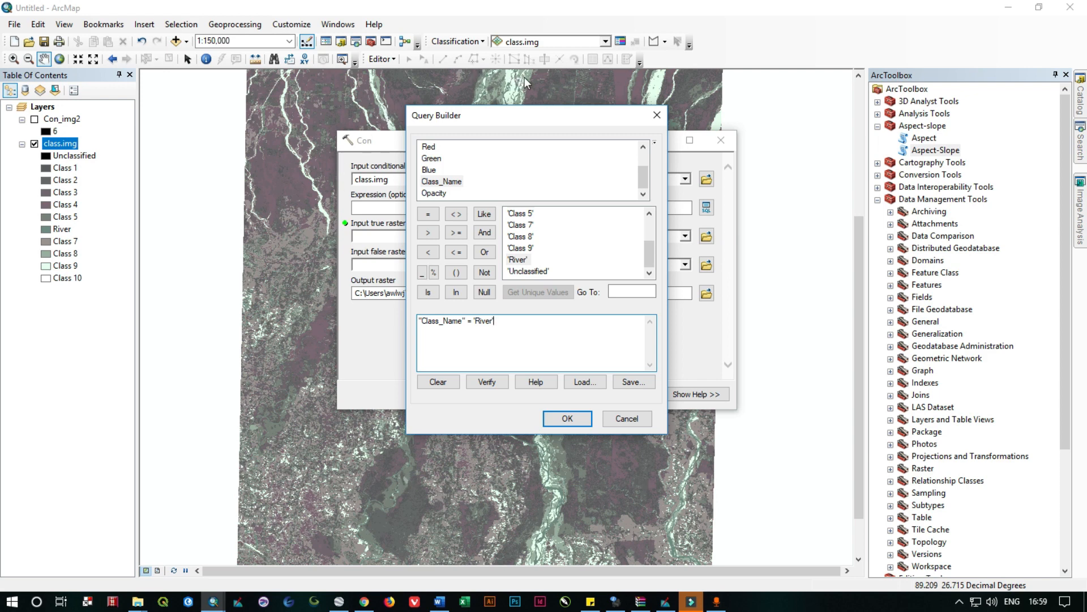
left_click(566, 418)
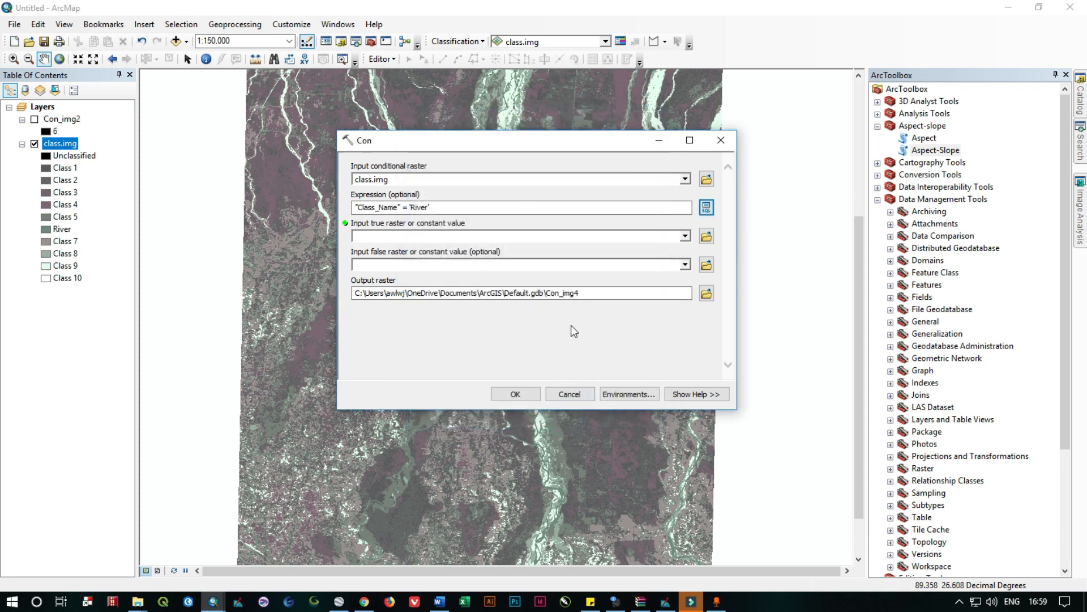
mouse_move(515, 394)
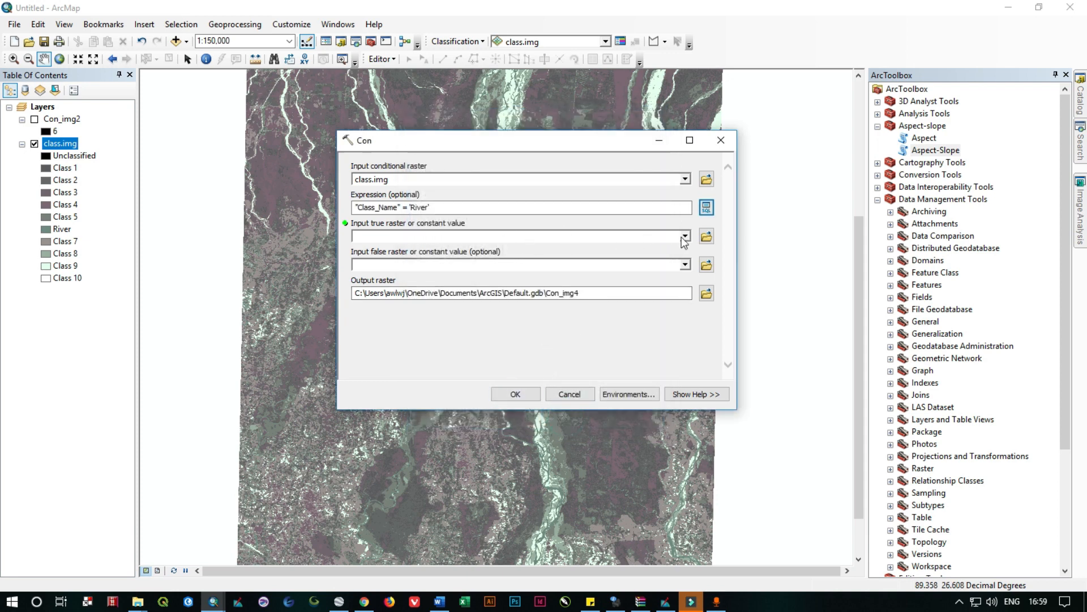
Set class.img as the true raster and run Con to extract the river pixels as Con_img4
left_click(684, 236)
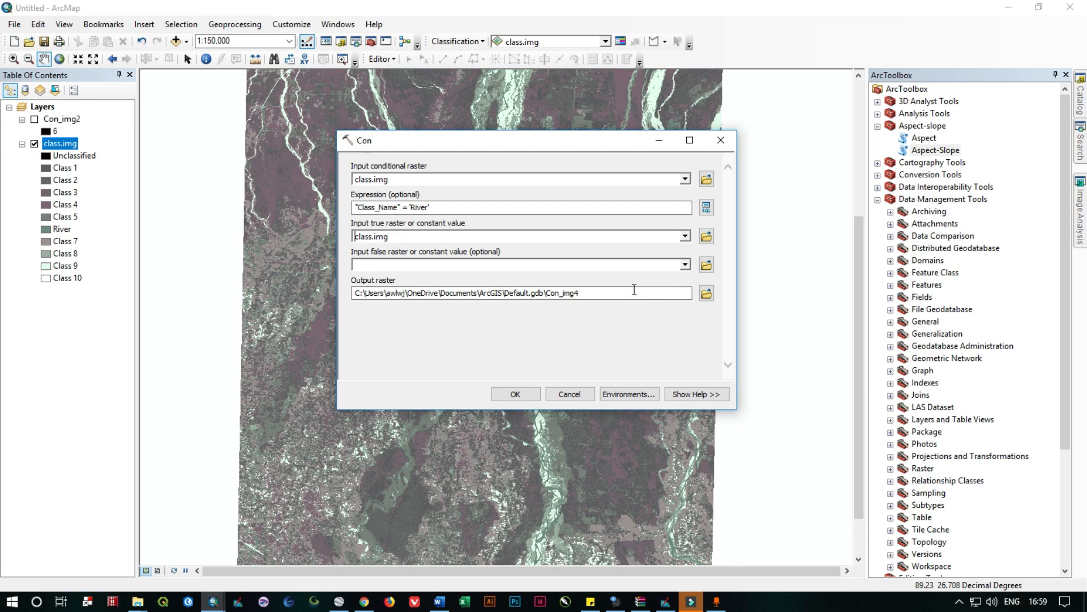
left_click(514, 394)
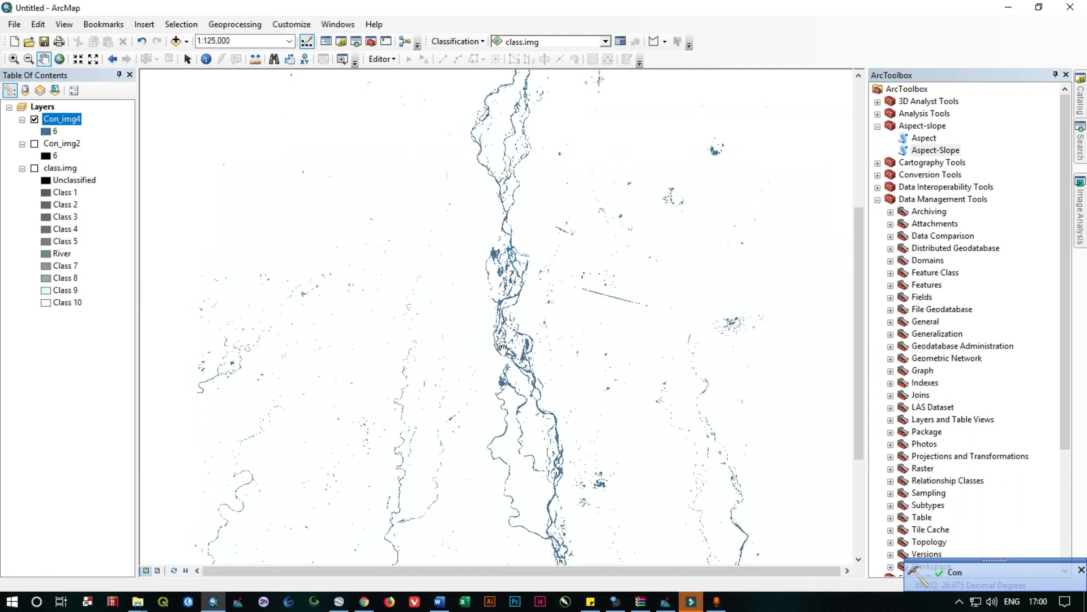
mouse_move(66, 249)
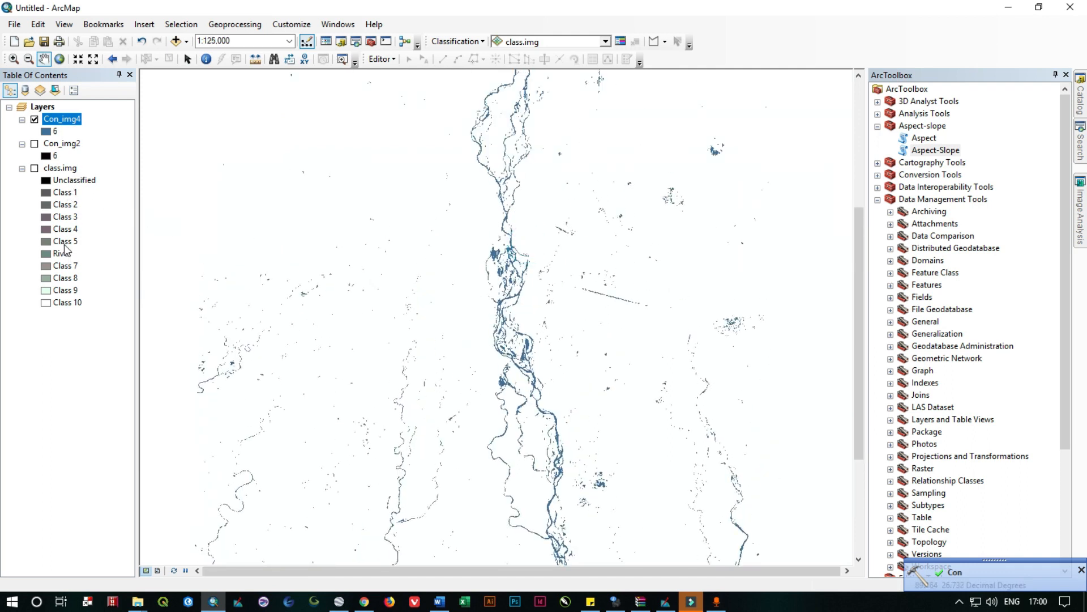
left_click(34, 167)
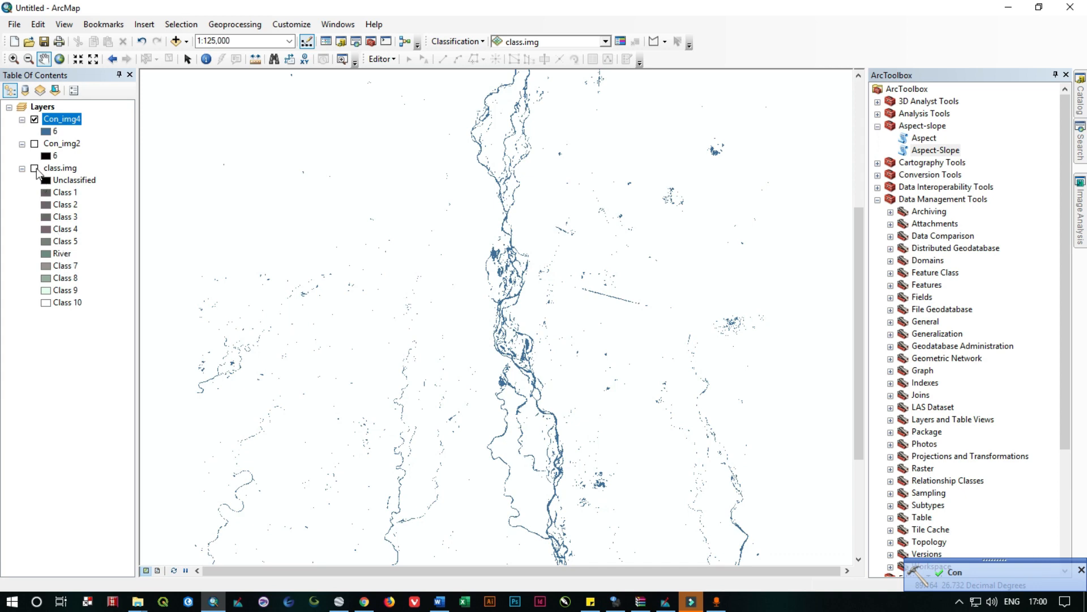
left_click(34, 168)
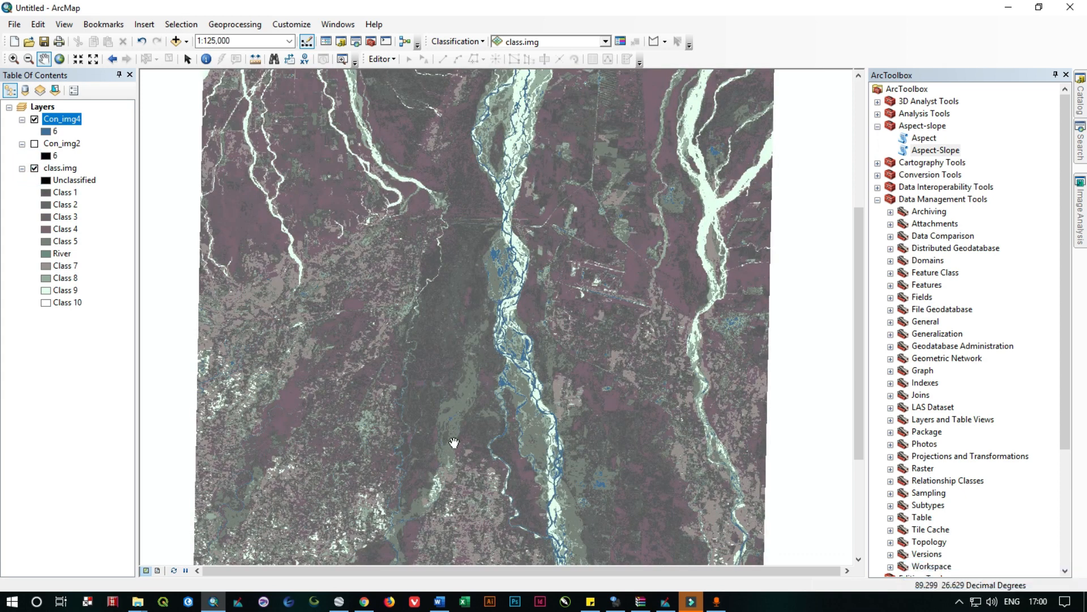
mouse_move(632, 126)
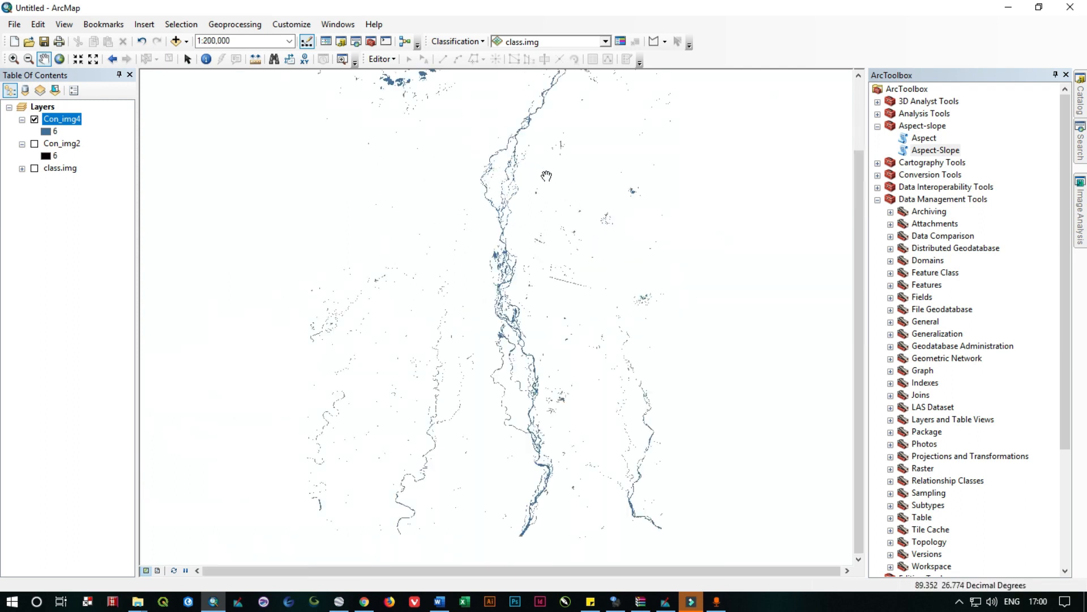
right_click(61, 119)
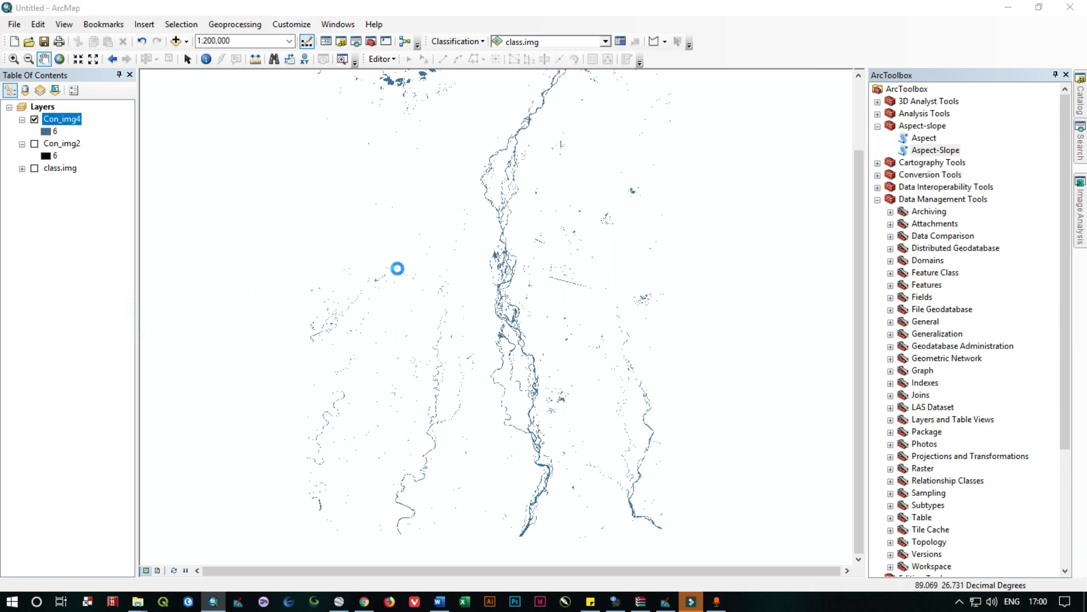
double_click(62, 119)
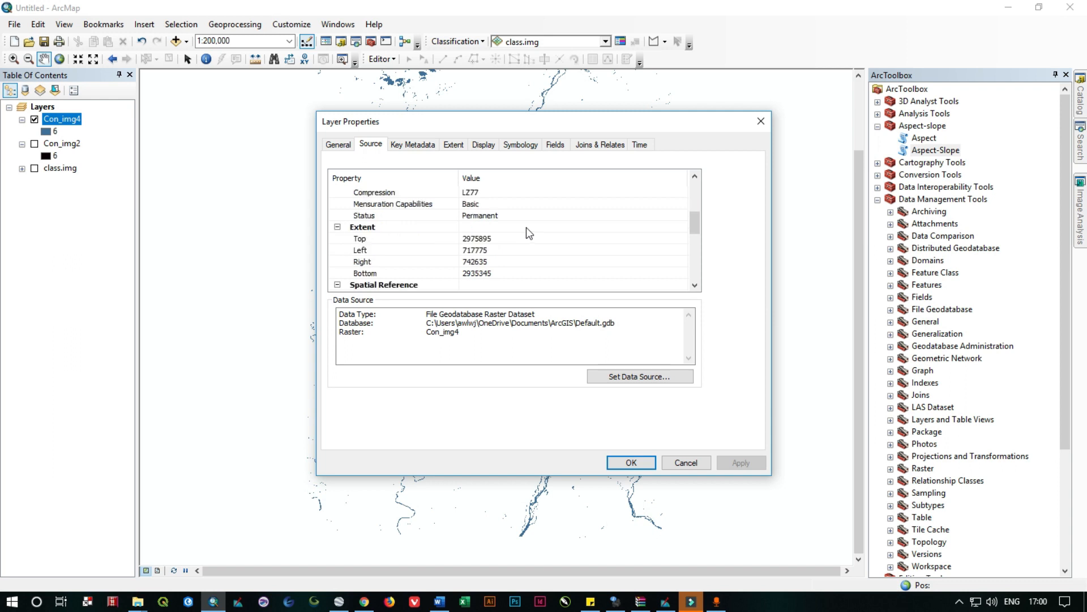
scroll("down", 3)
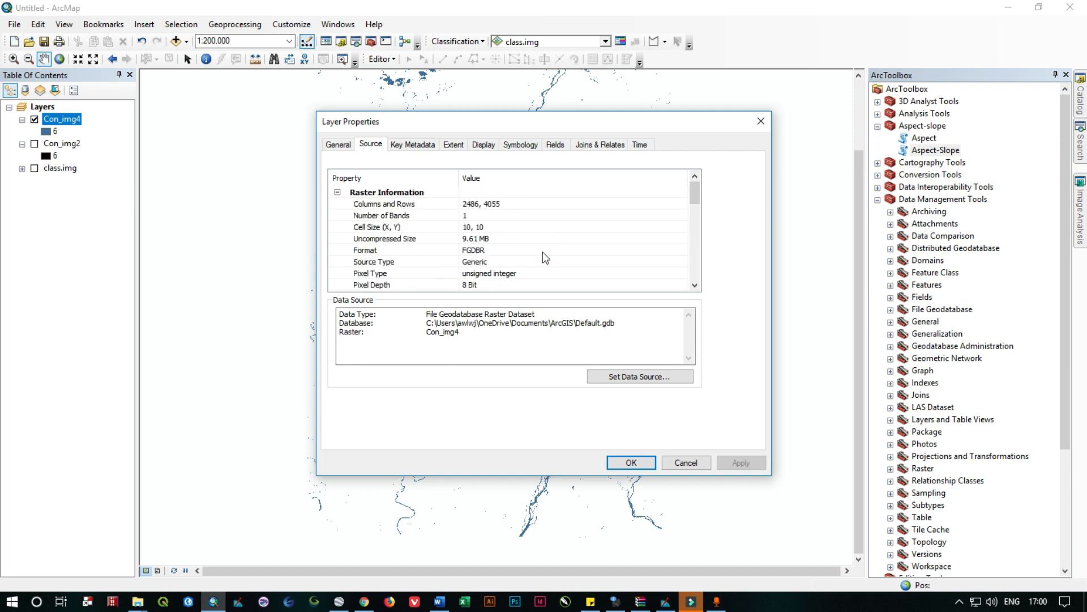
scroll("down", 3)
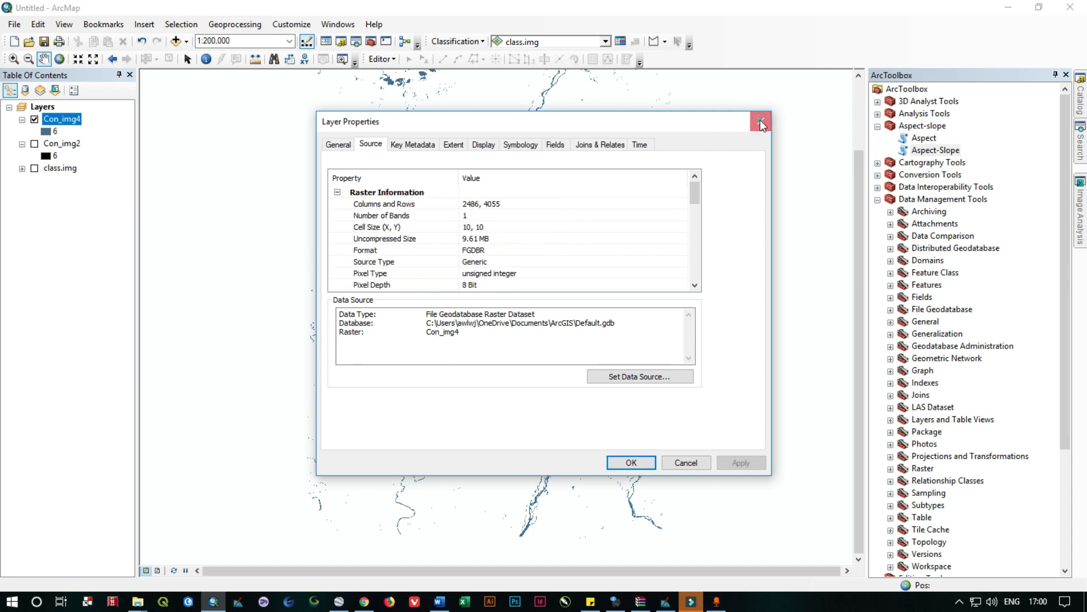
left_click(761, 122)
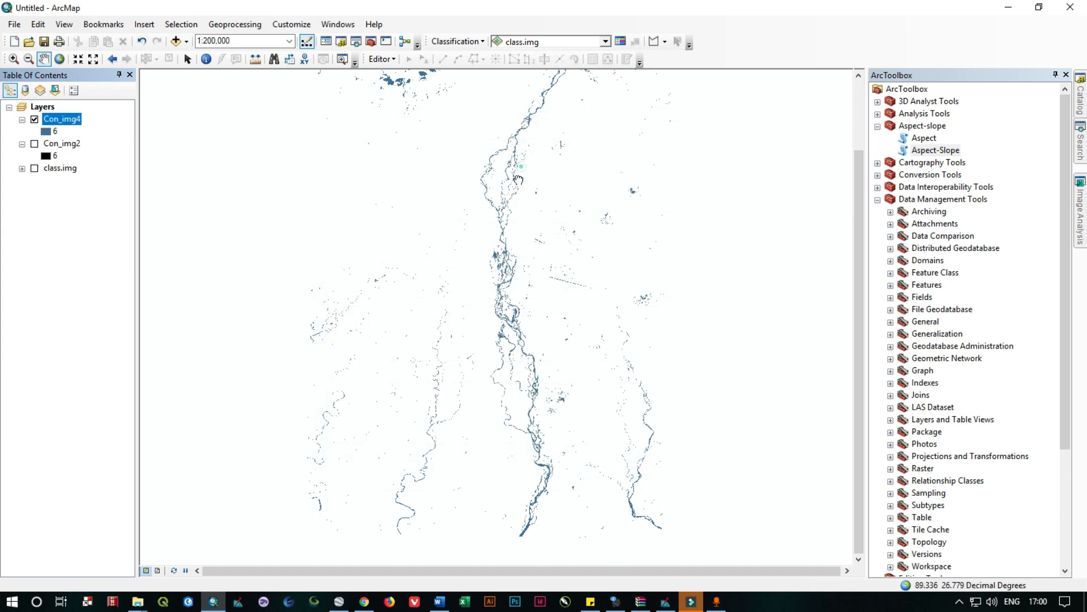
Launch Raster to Polygon from Conversion Tools > From Raster with Con_img4 as input
left_click_drag(516, 179, 375, 371)
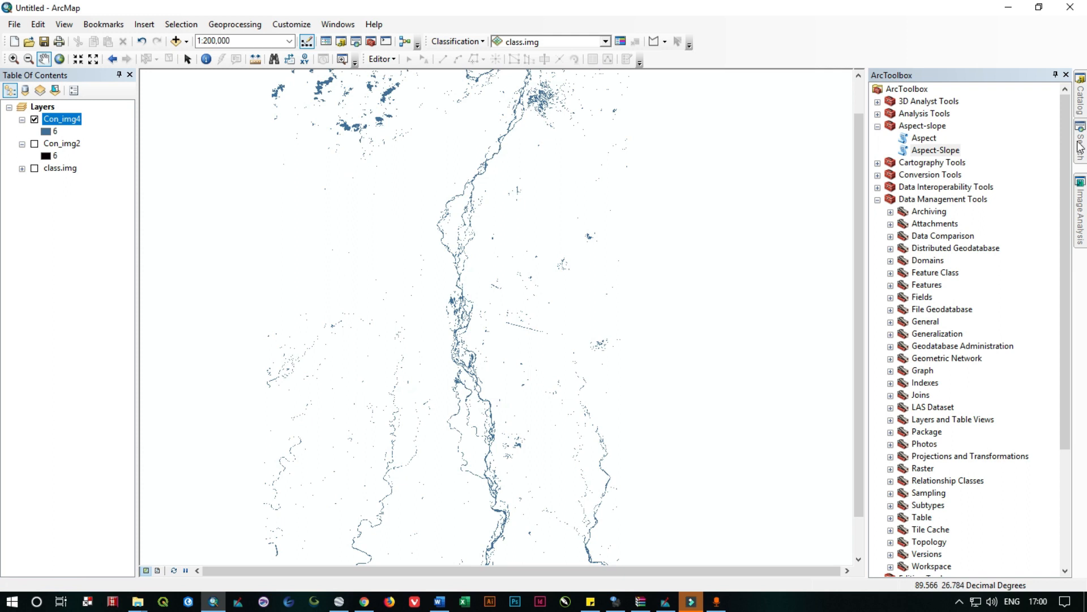
left_click(879, 126)
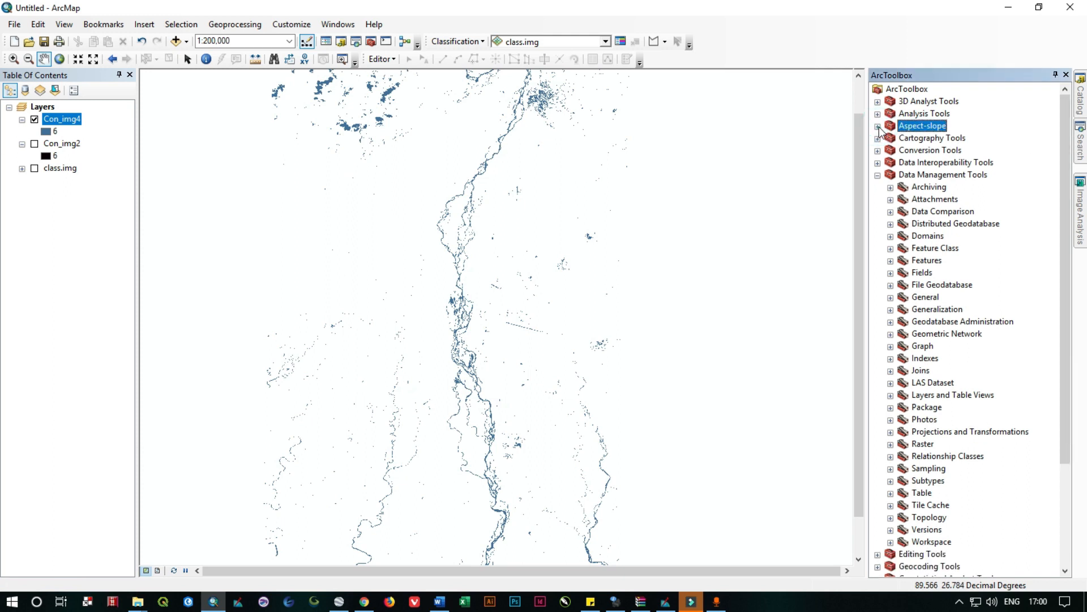
left_click(878, 174)
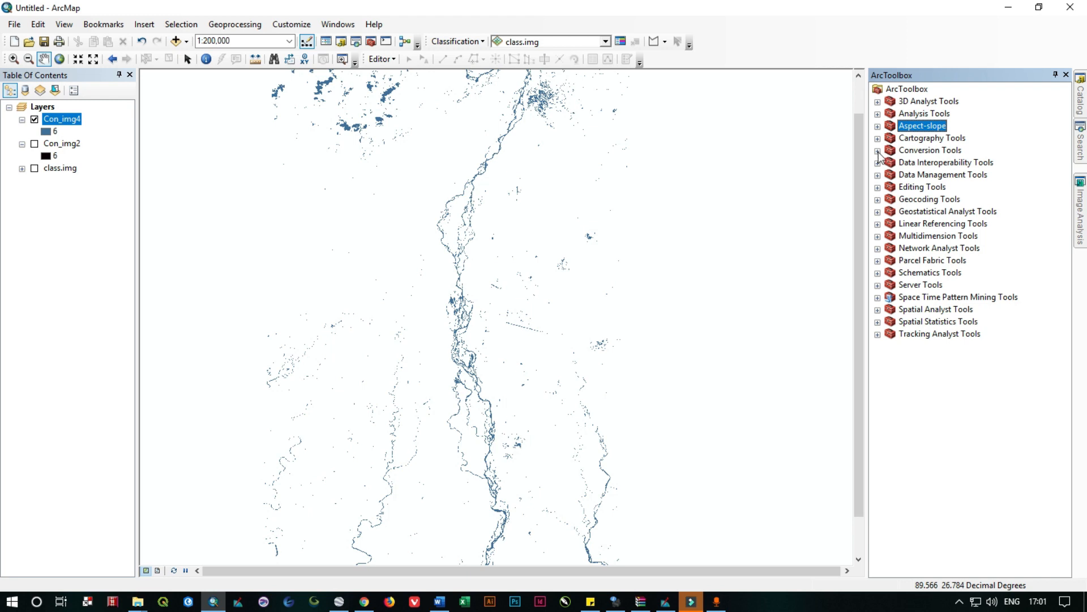
left_click(878, 150)
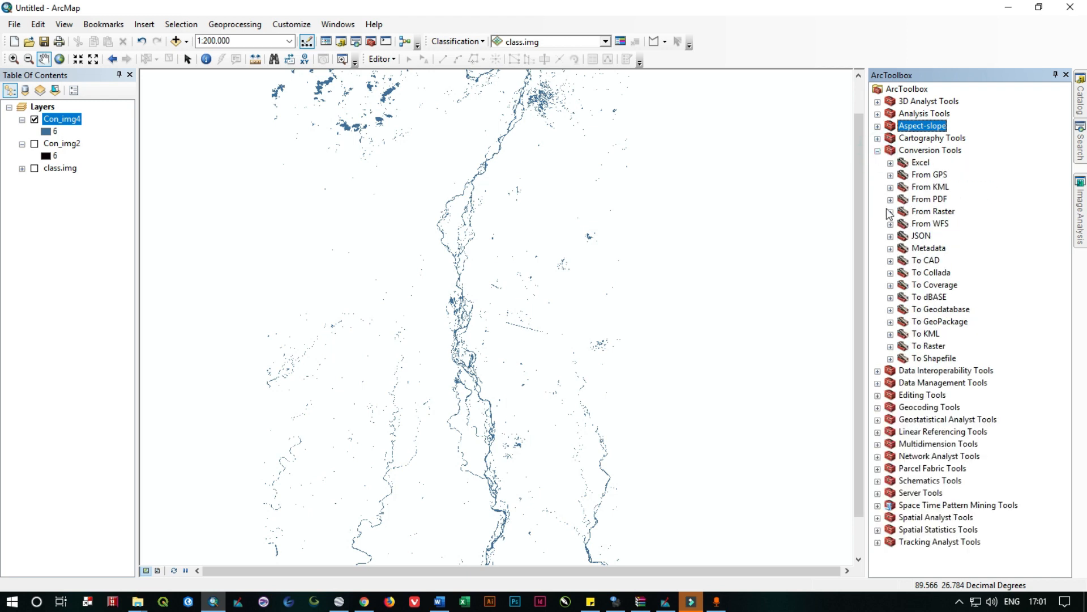
left_click(891, 212)
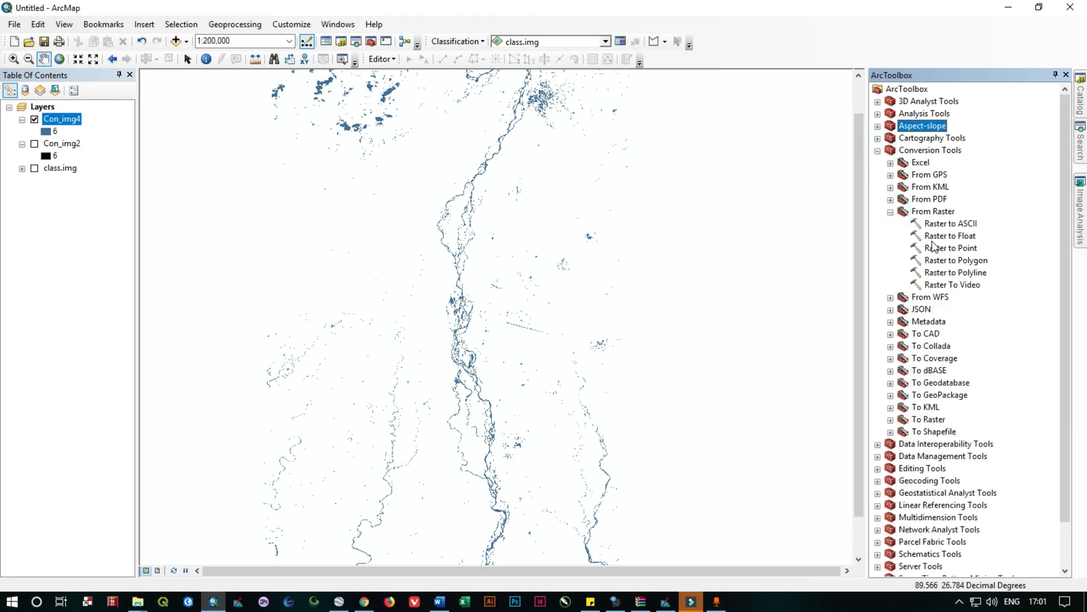
left_click(956, 261)
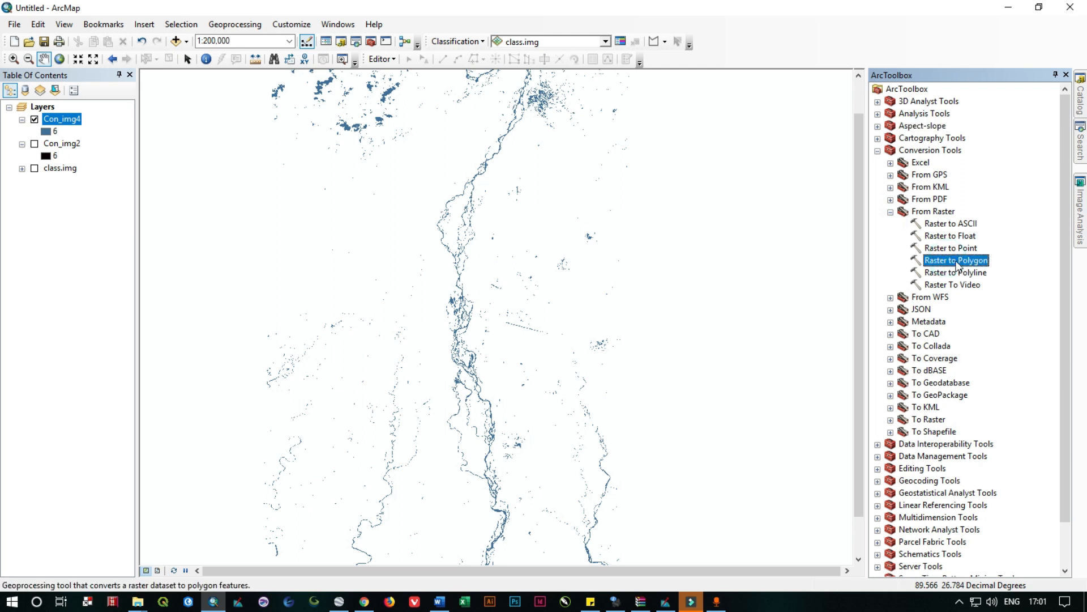
double_click(957, 260)
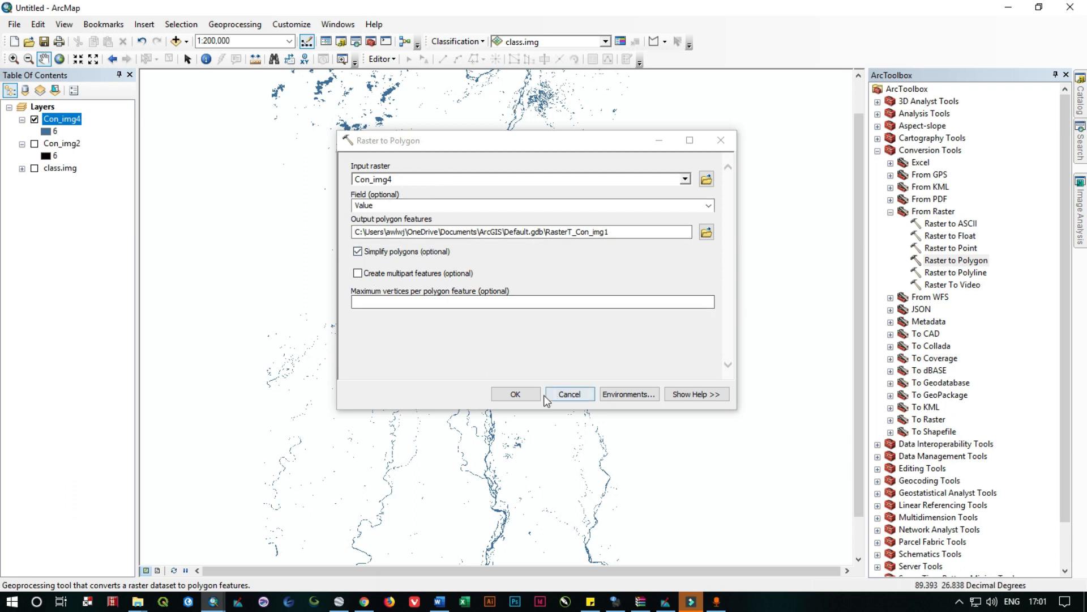
Run the conversion to create the RasterT_Con_img1 polygon layer and bring up the Editor menu
left_click(514, 394)
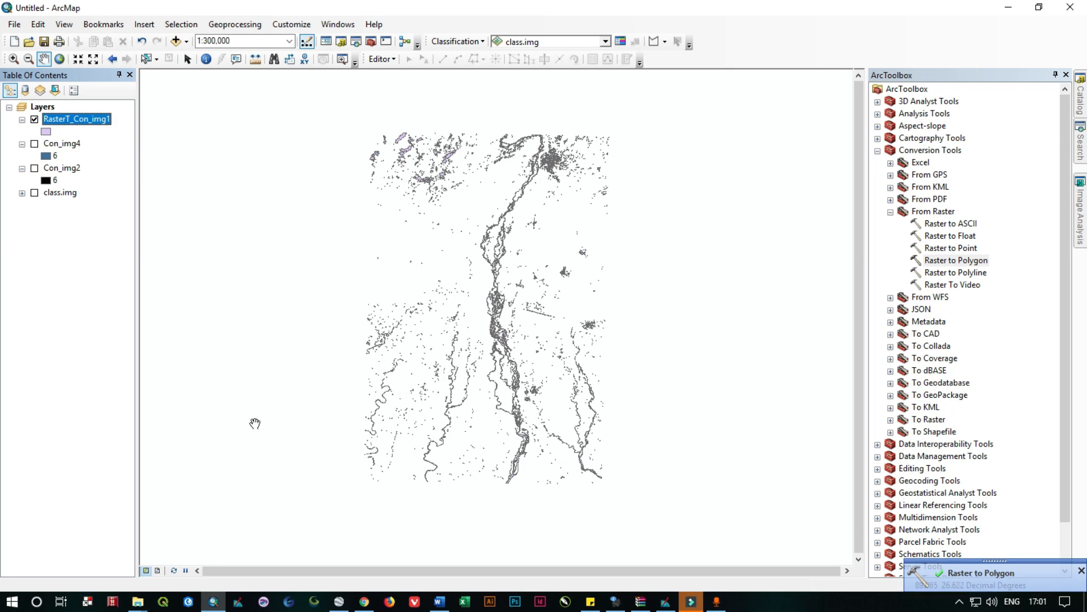
mouse_move(540, 335)
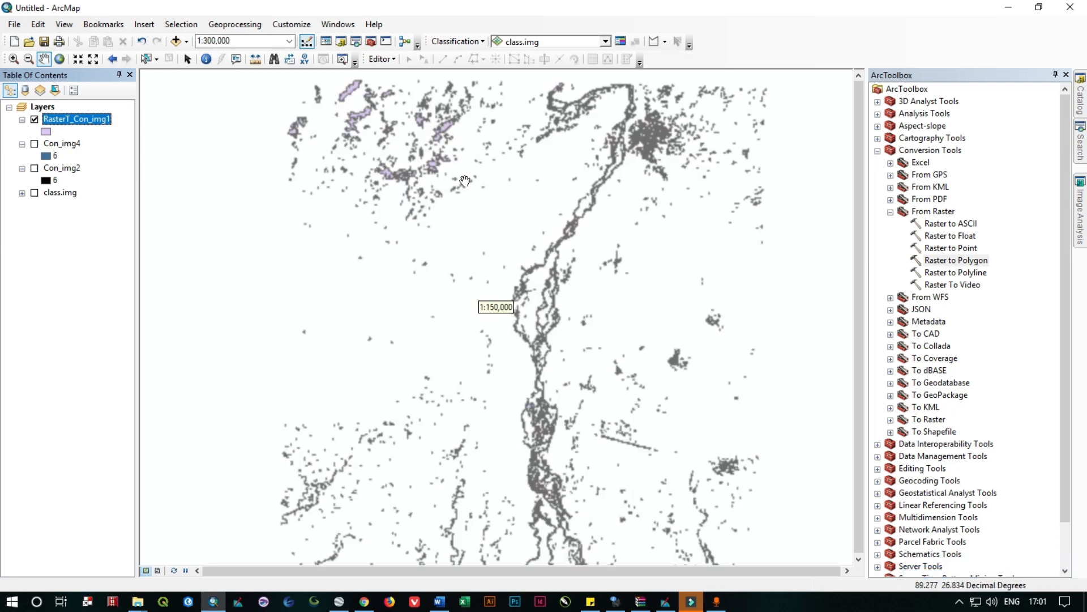
left_click(520, 379)
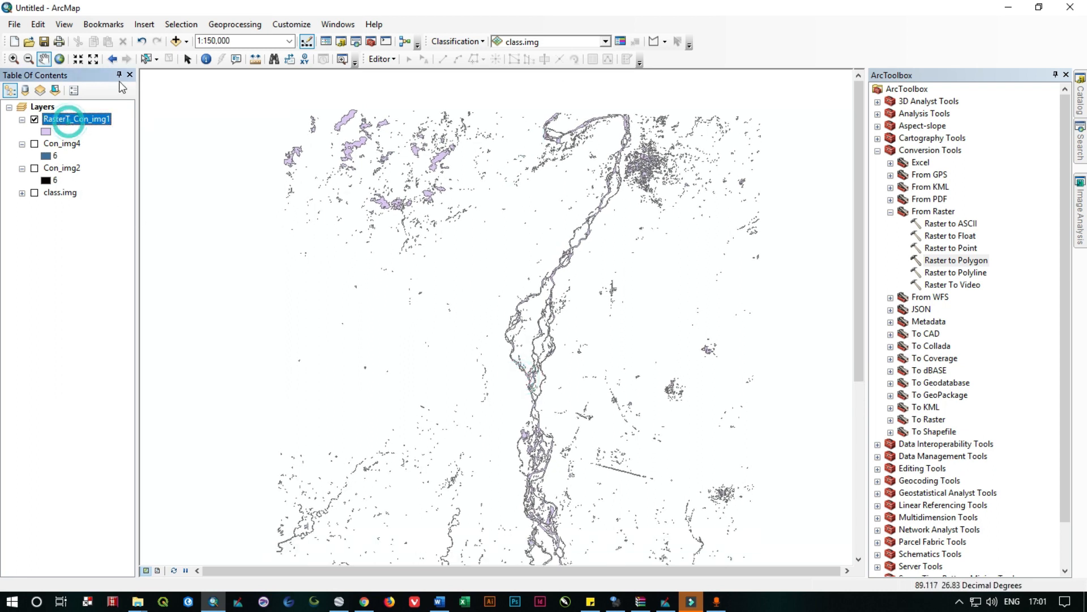
left_click(379, 59)
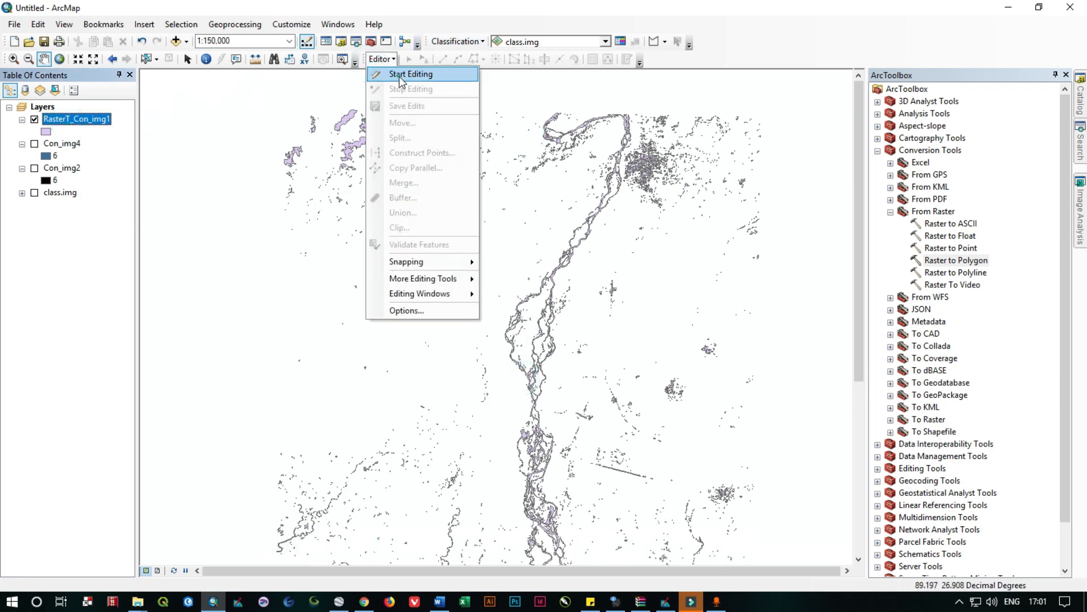
Start an edit session on RasterT_Con_img1, continuing past the spatial reference warning
left_click(410, 74)
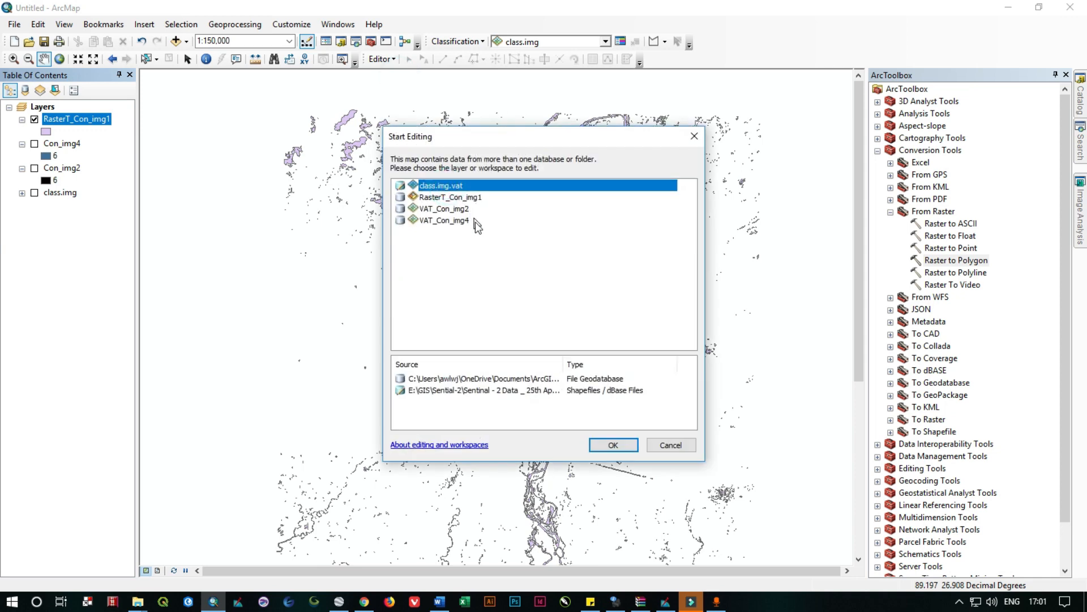
mouse_move(478, 228)
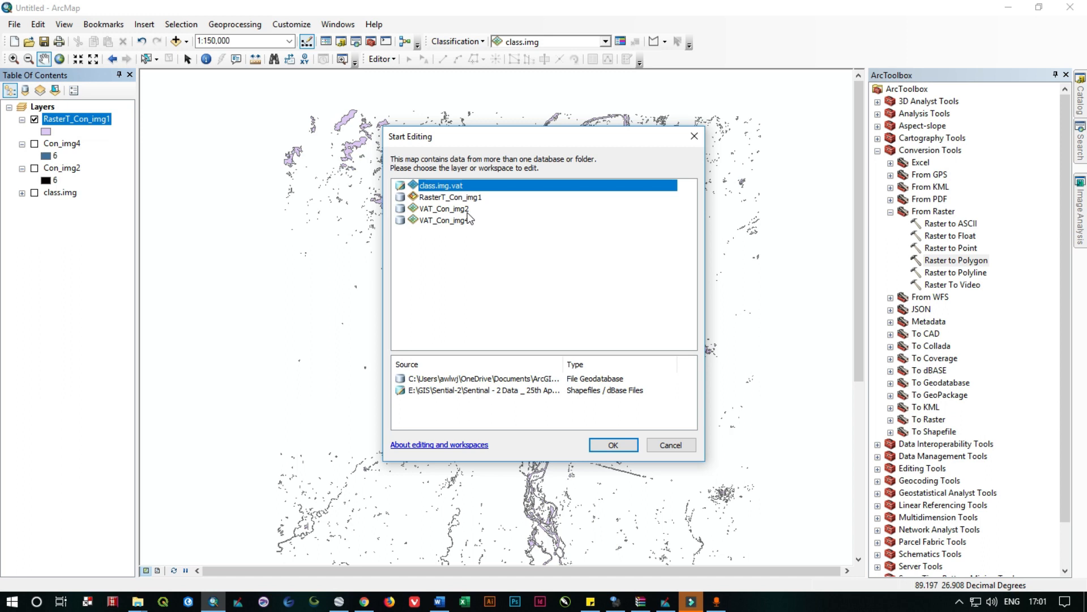
left_click(450, 197)
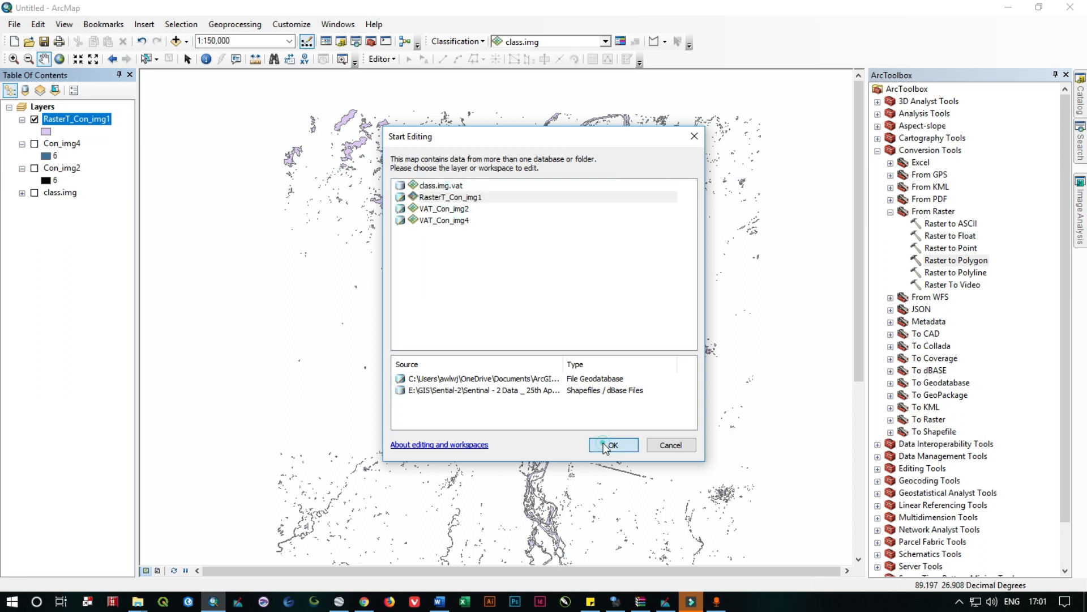
left_click(610, 444)
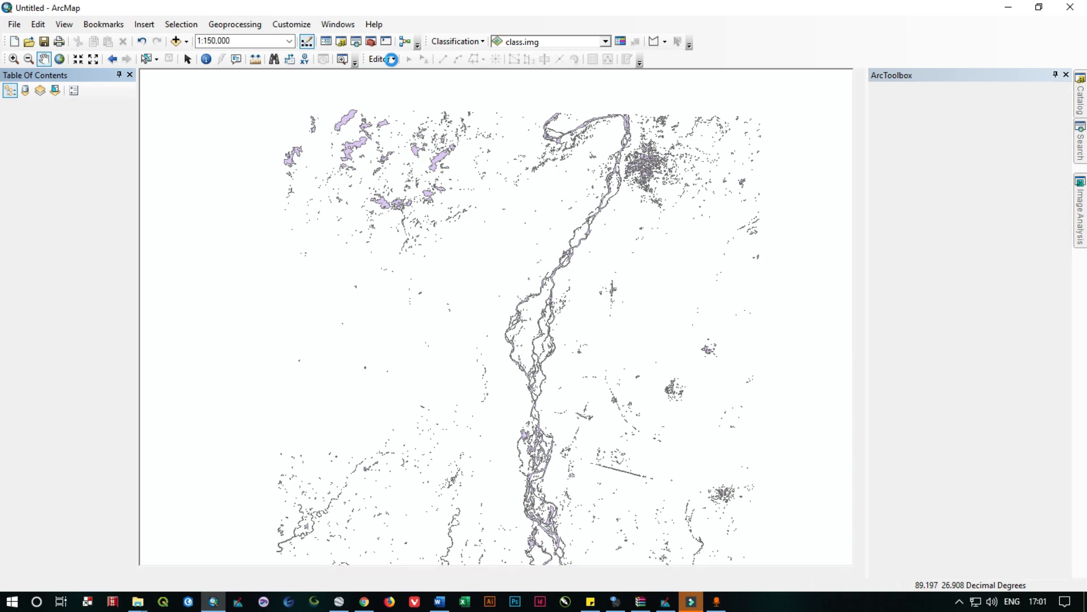
left_click(380, 59)
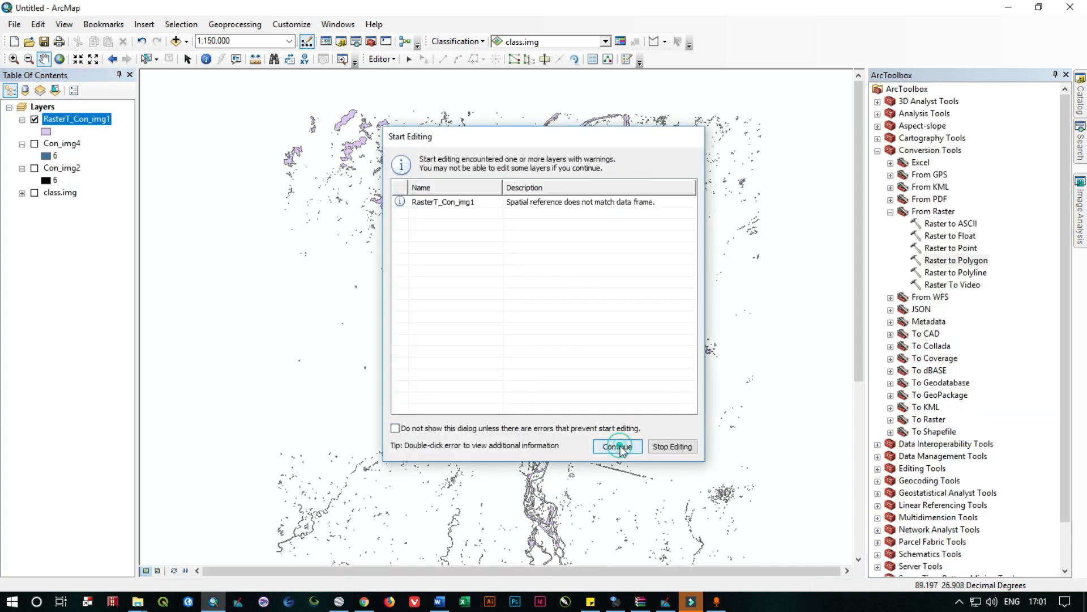
left_click(616, 447)
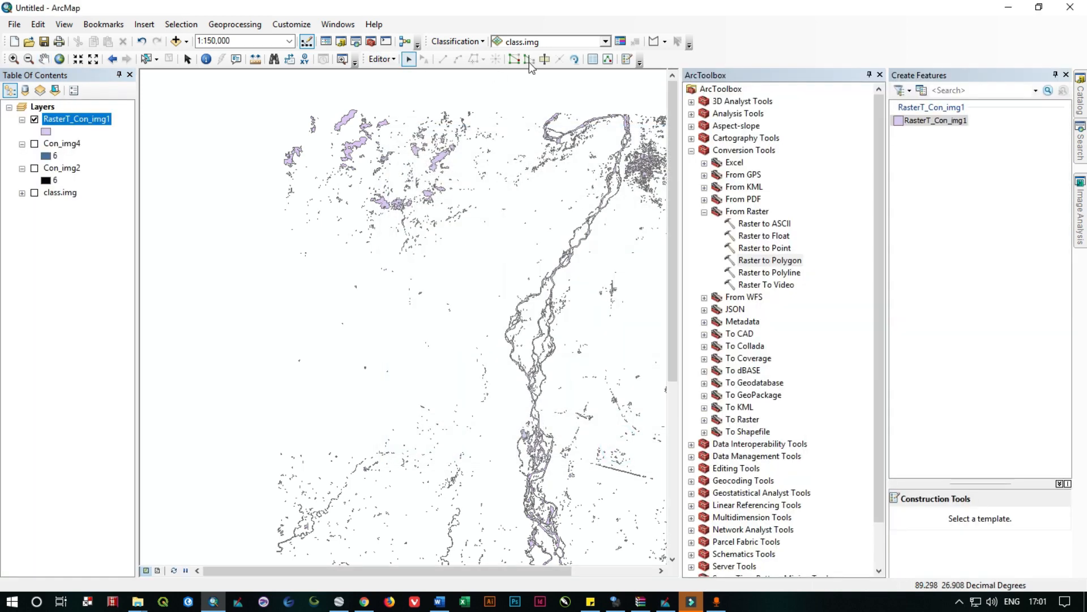
left_click_drag(262, 94, 472, 243)
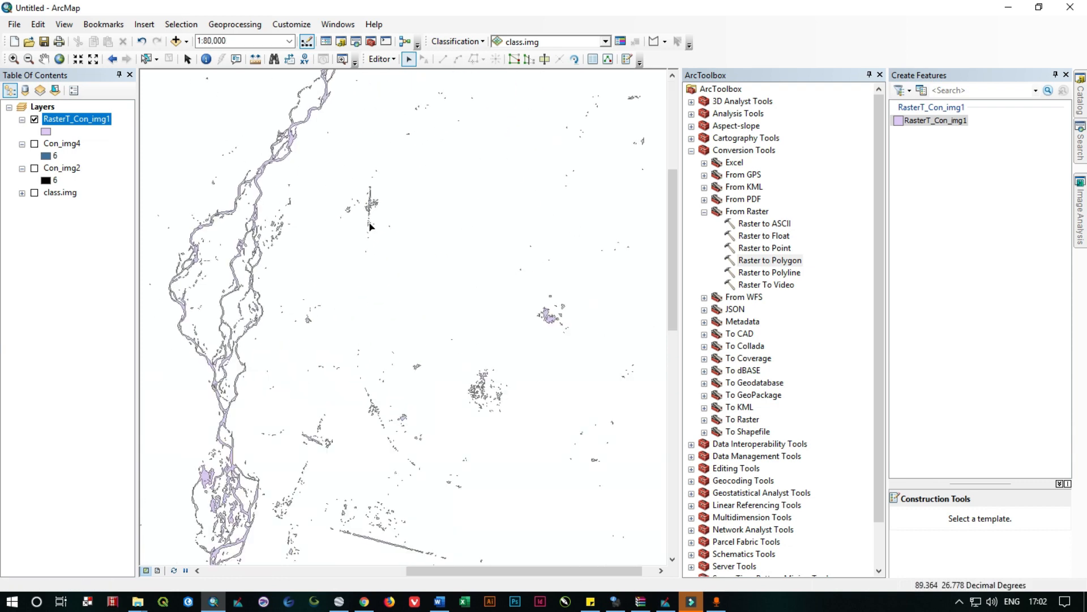
left_click_drag(333, 163, 623, 470)
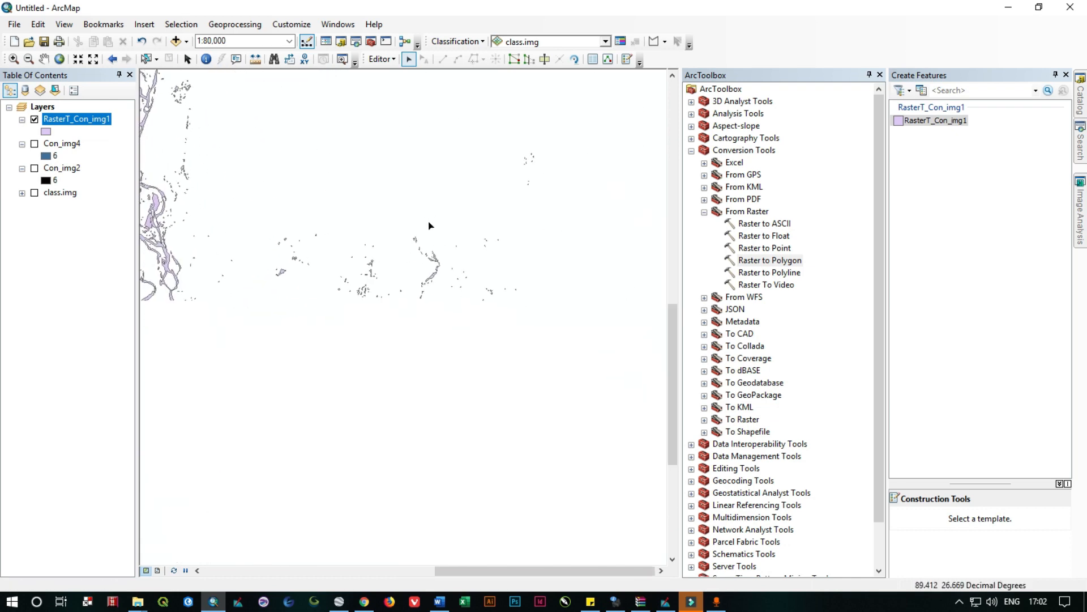
left_click_drag(258, 189, 320, 434)
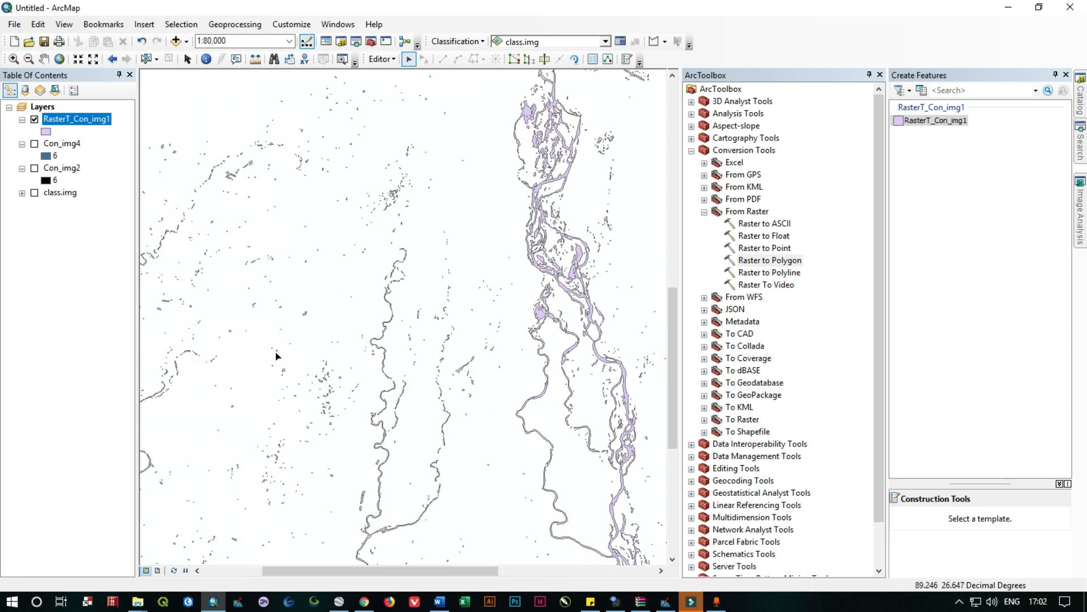
left_click(245, 348)
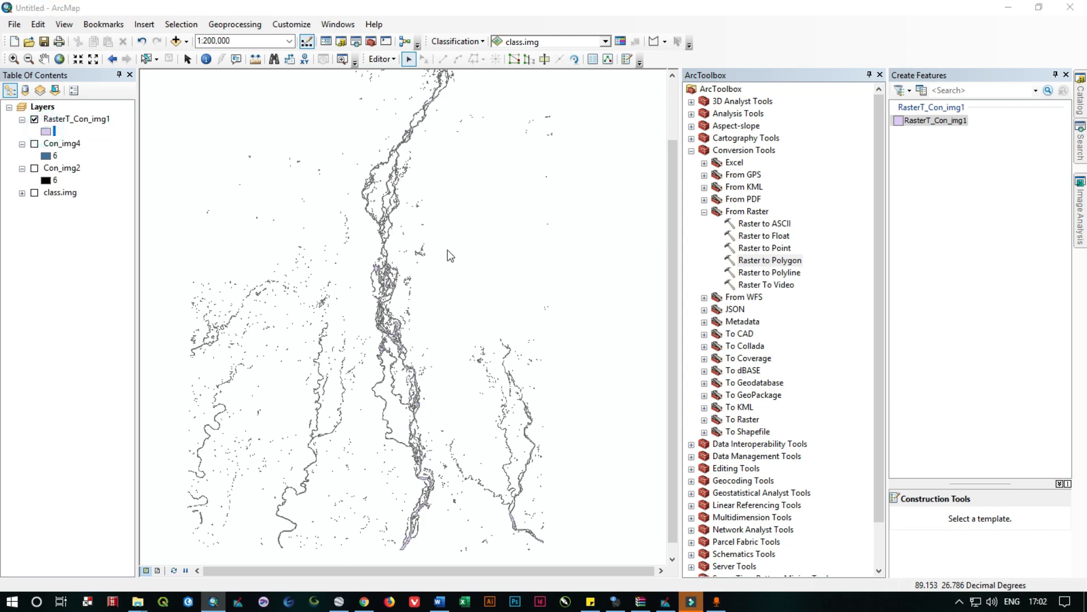
Change the RasterT_Con_img1 polygon fill to the Blue swatch in the Symbol Selector
left_click(46, 131)
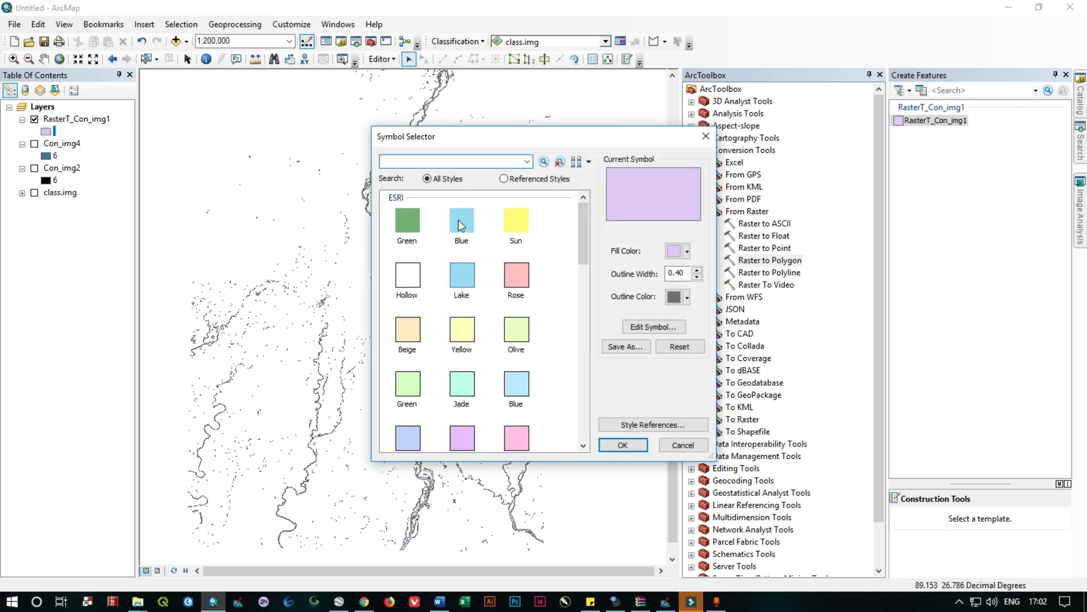
left_click(621, 444)
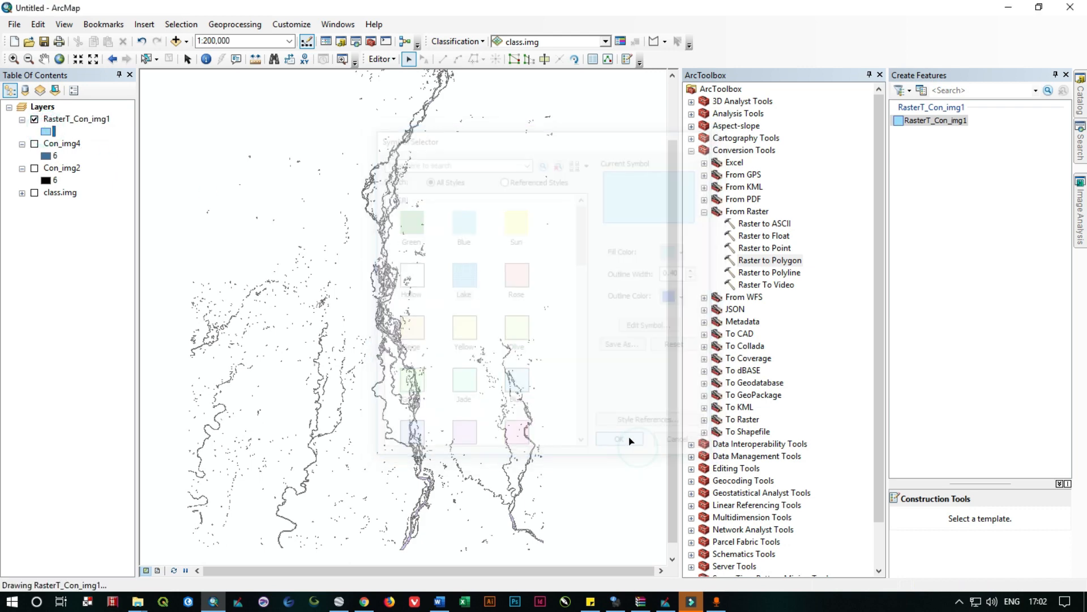
left_click(619, 439)
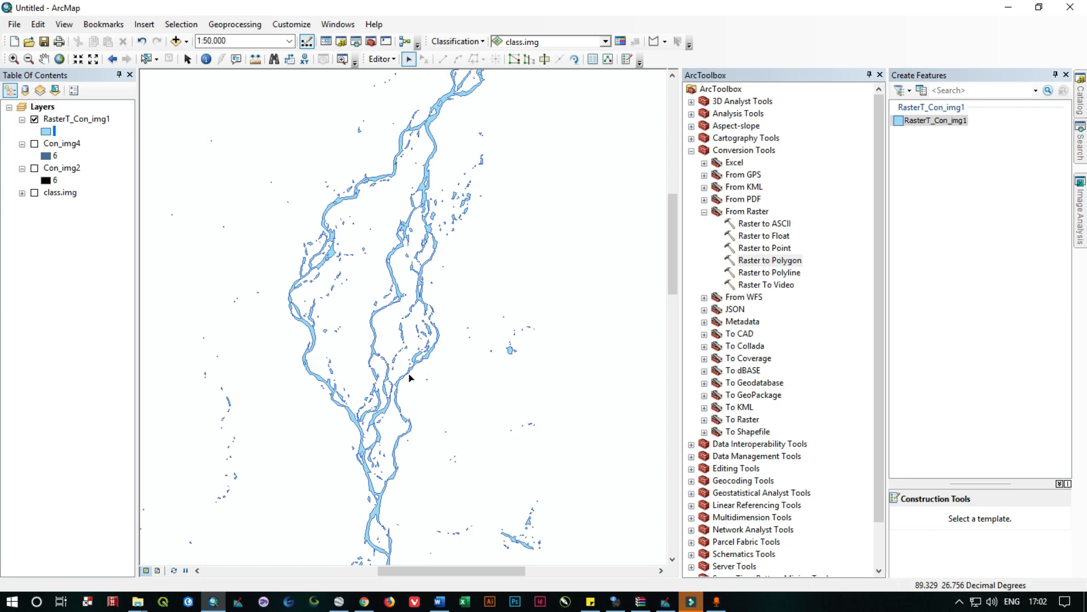
left_click(373, 24)
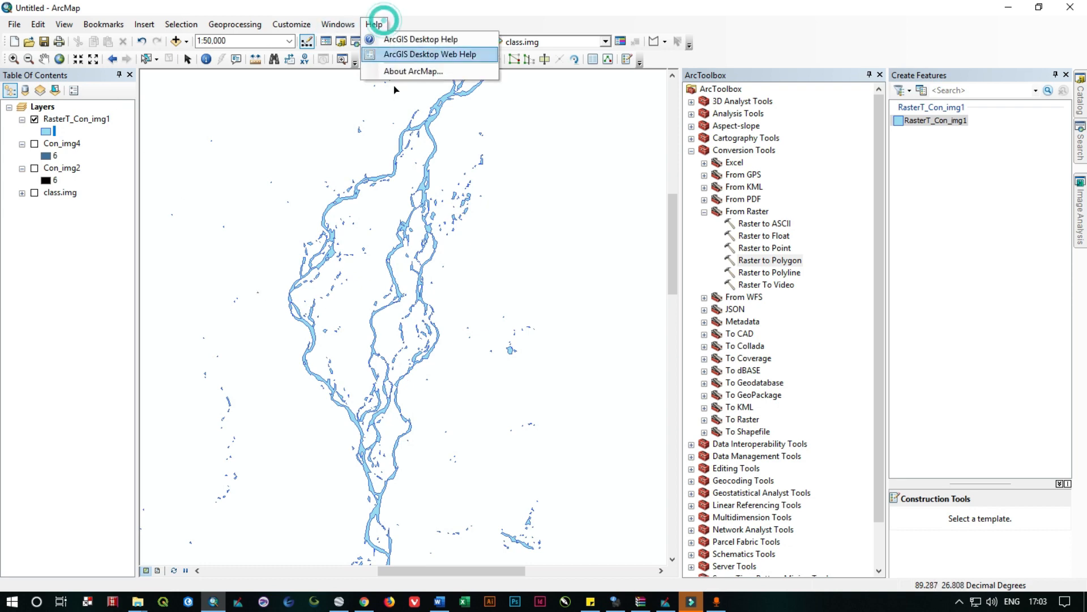
left_click(412, 70)
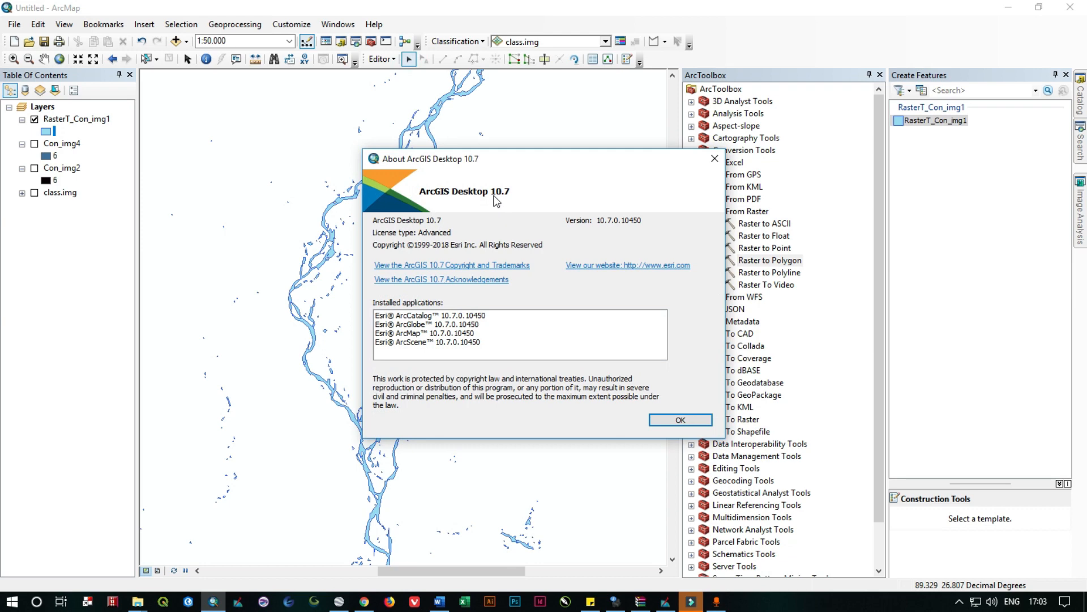
mouse_move(493, 196)
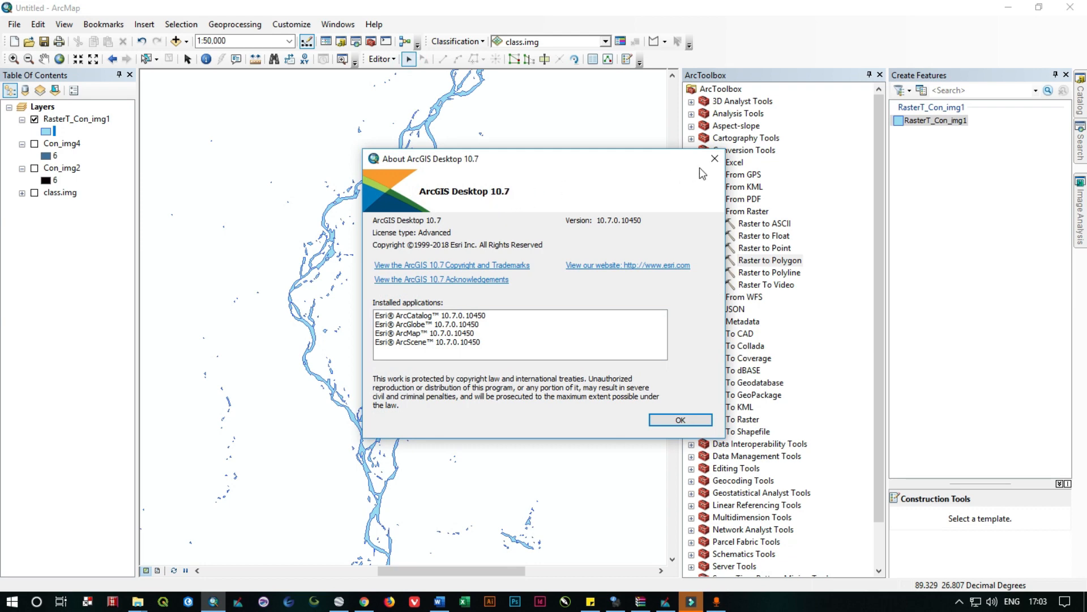
left_click(678, 419)
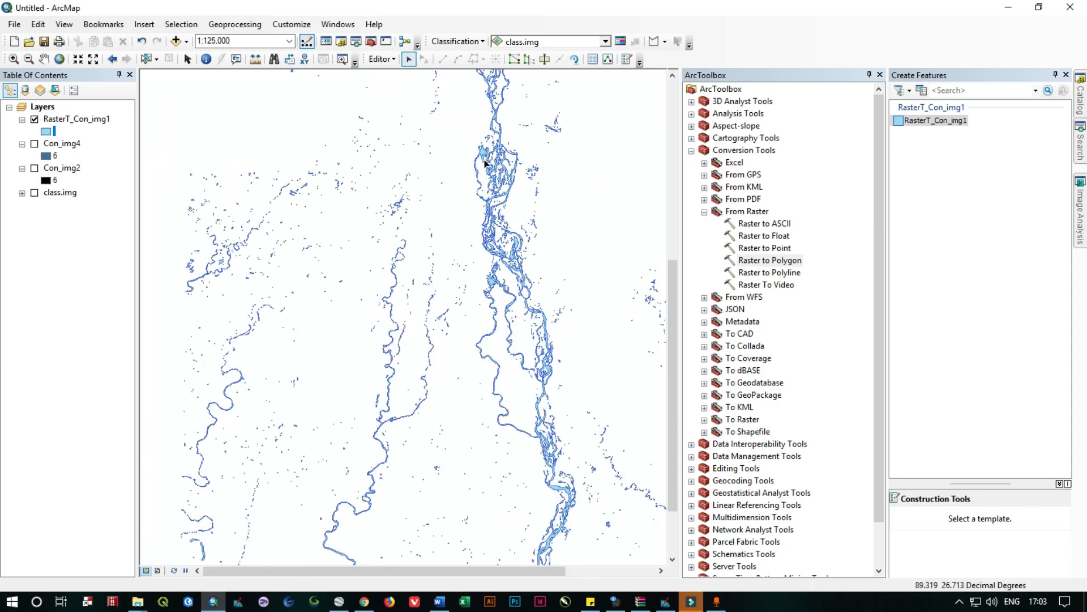
mouse_move(486, 162)
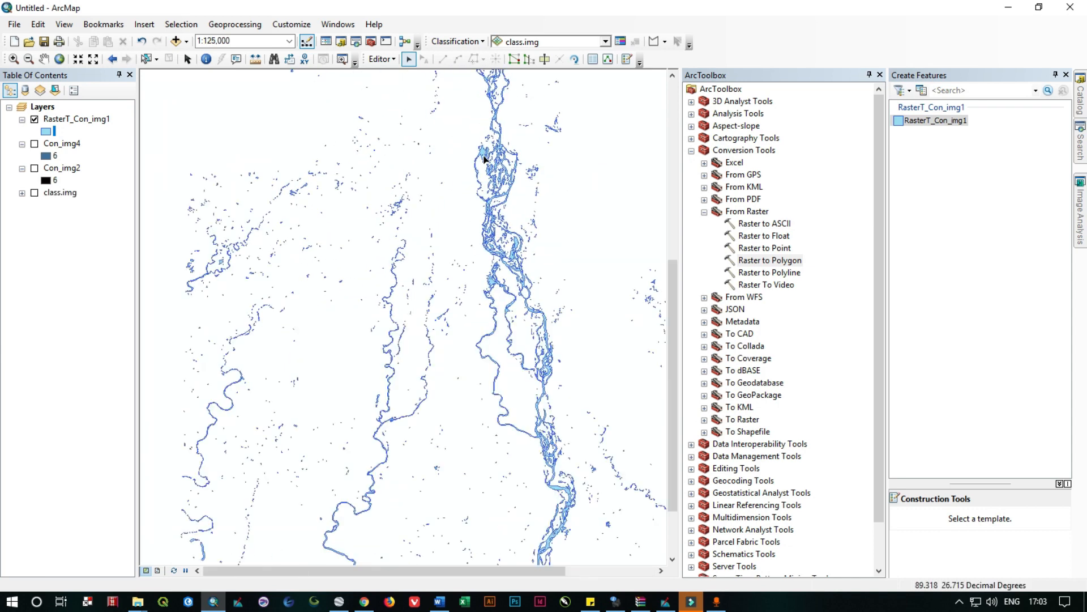